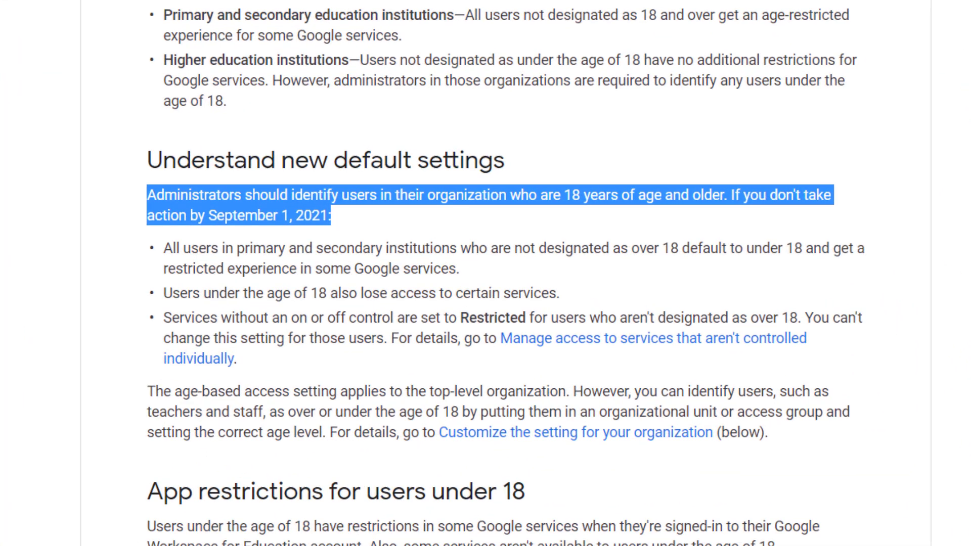
Expand the YouTube under-18 restriction list and highlight the word 'channels'.
scroll("down", 3)
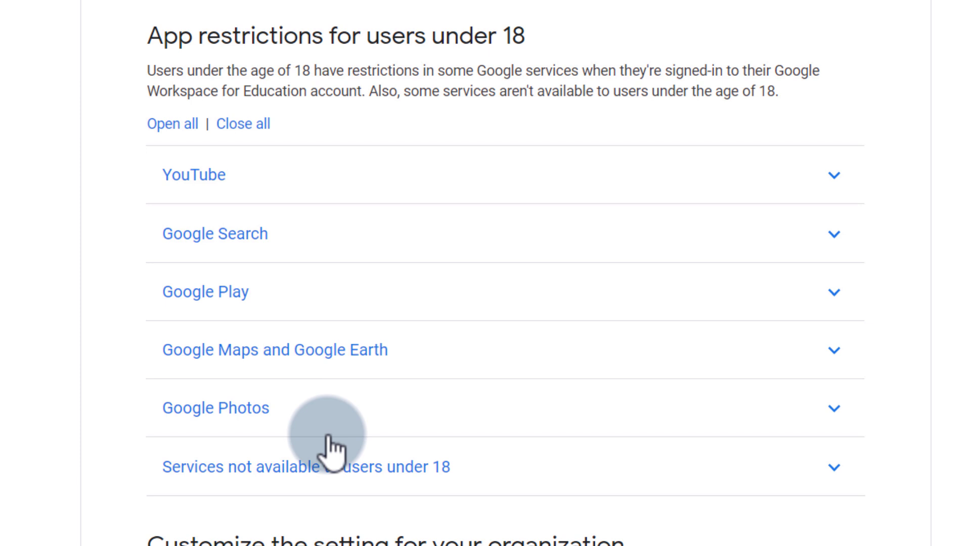
mouse_move(328, 235)
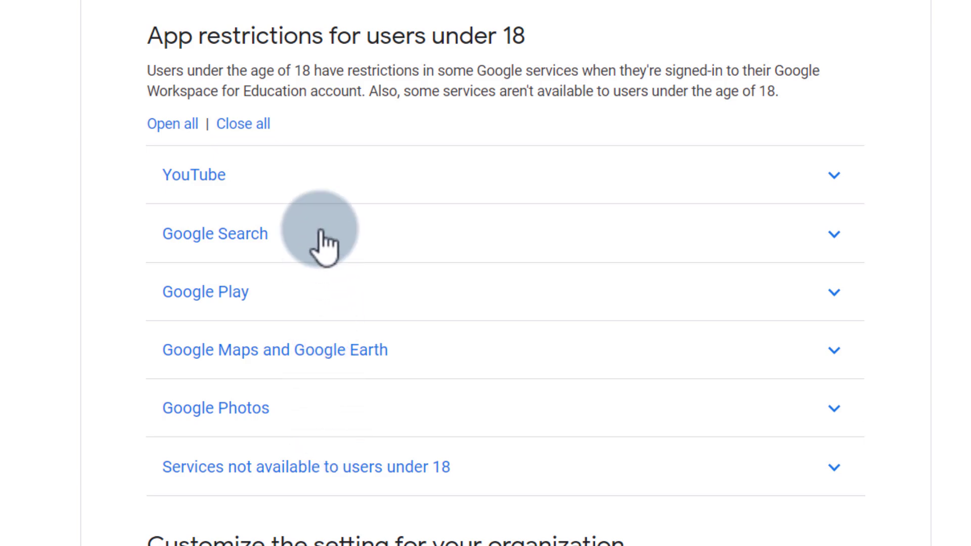
left_click(193, 174)
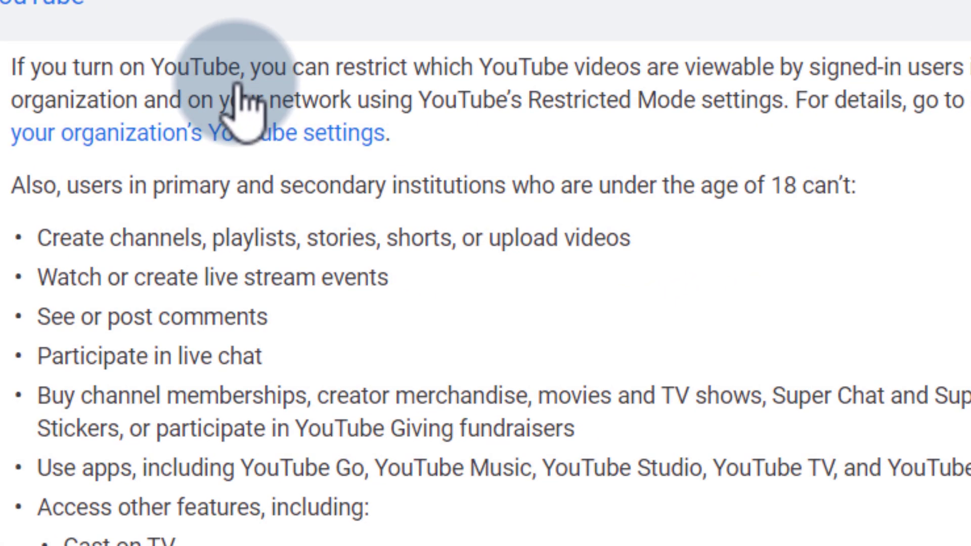
scroll("down", 3)
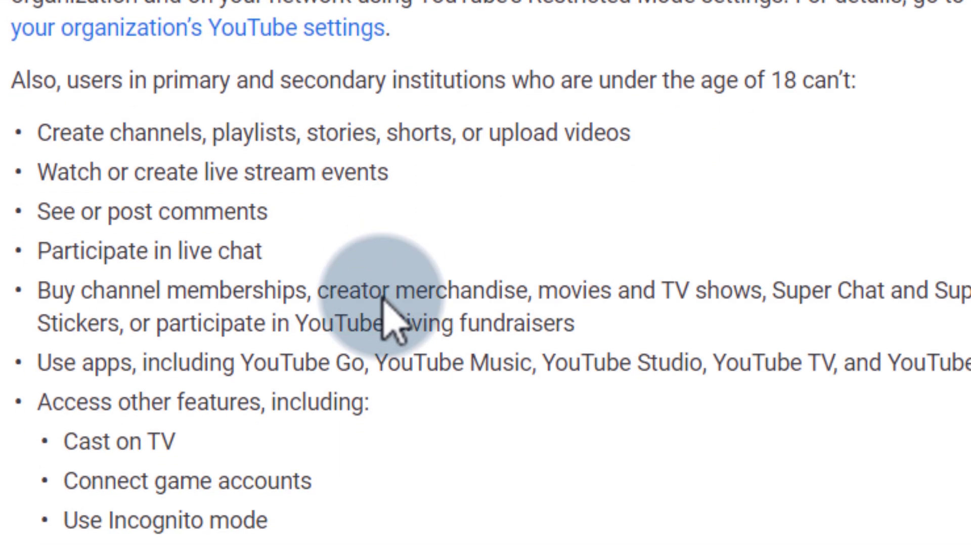
scroll("down", 3)
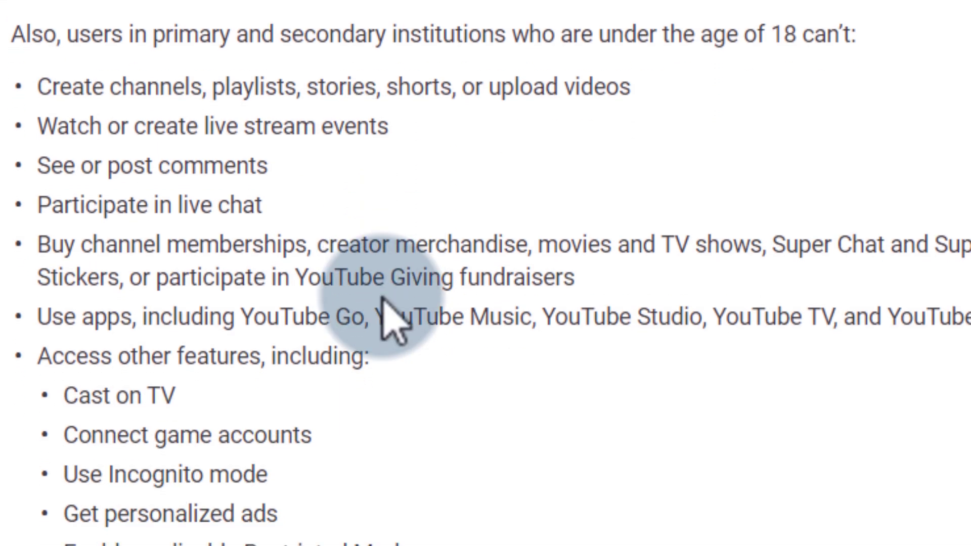
mouse_move(718, 80)
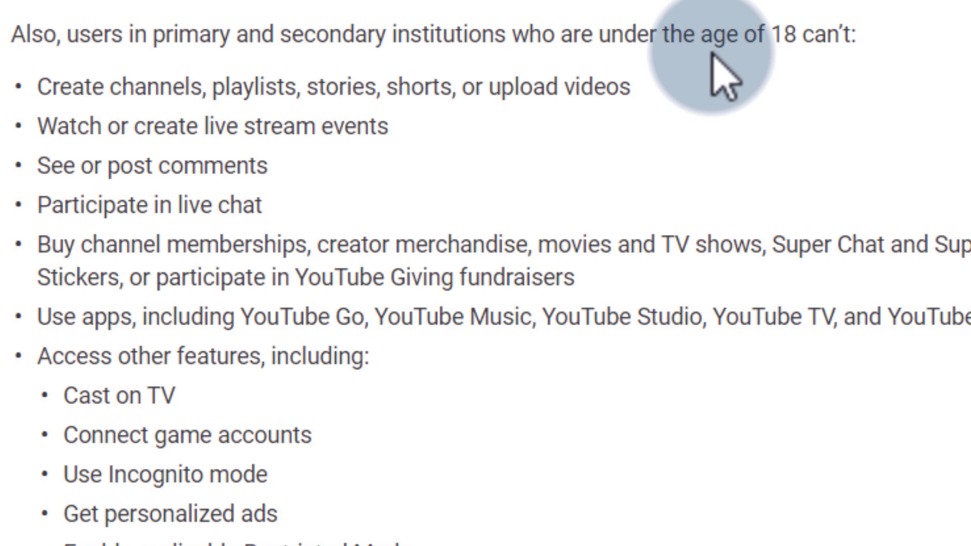
mouse_move(163, 90)
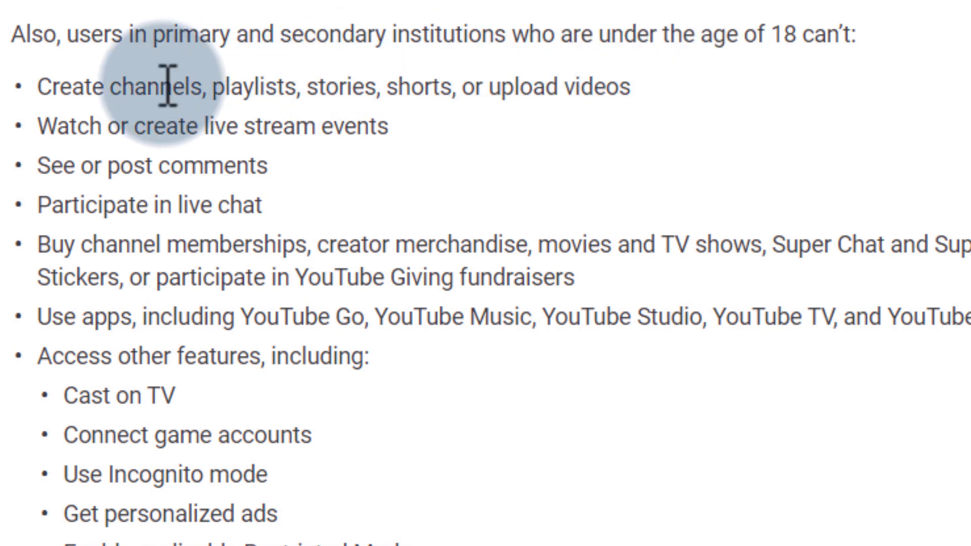
double_click(151, 87)
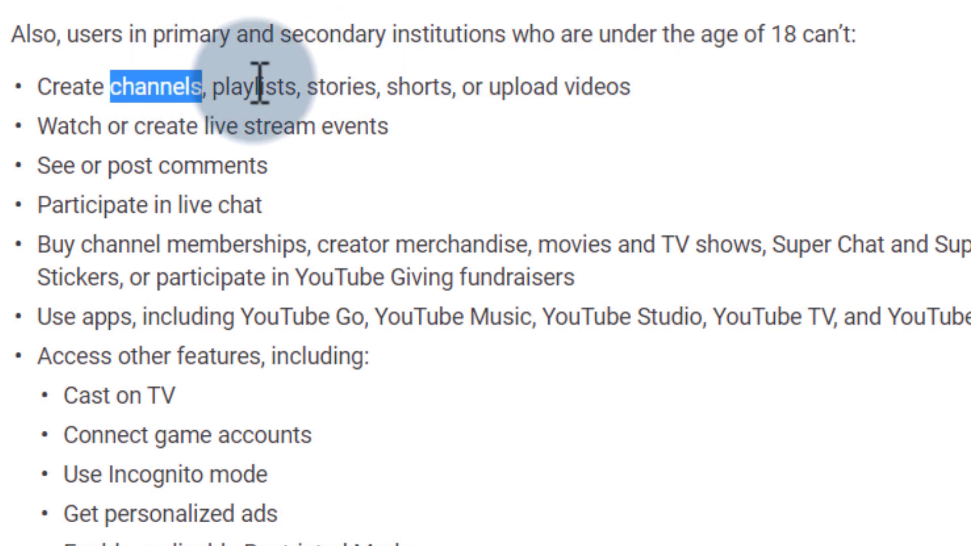
mouse_move(585, 127)
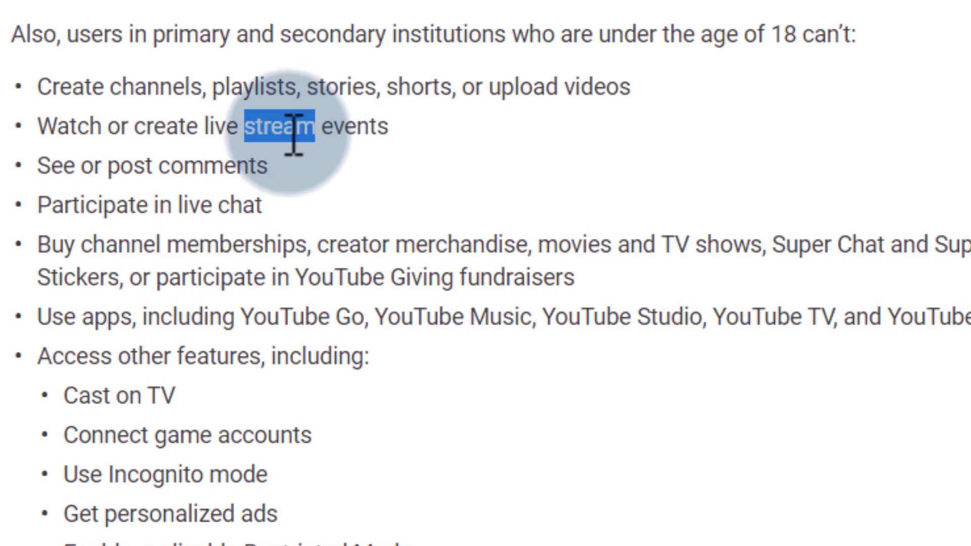
mouse_move(143, 172)
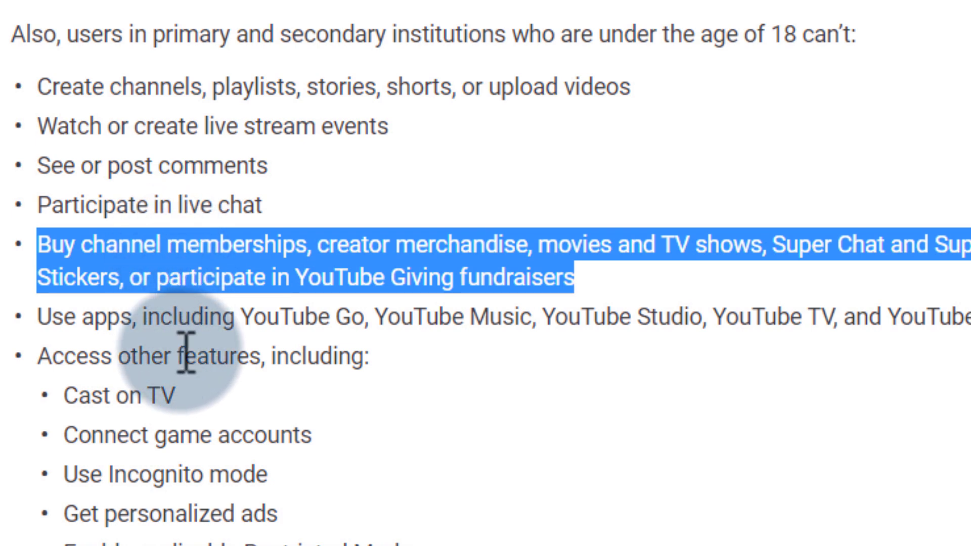
mouse_move(626, 328)
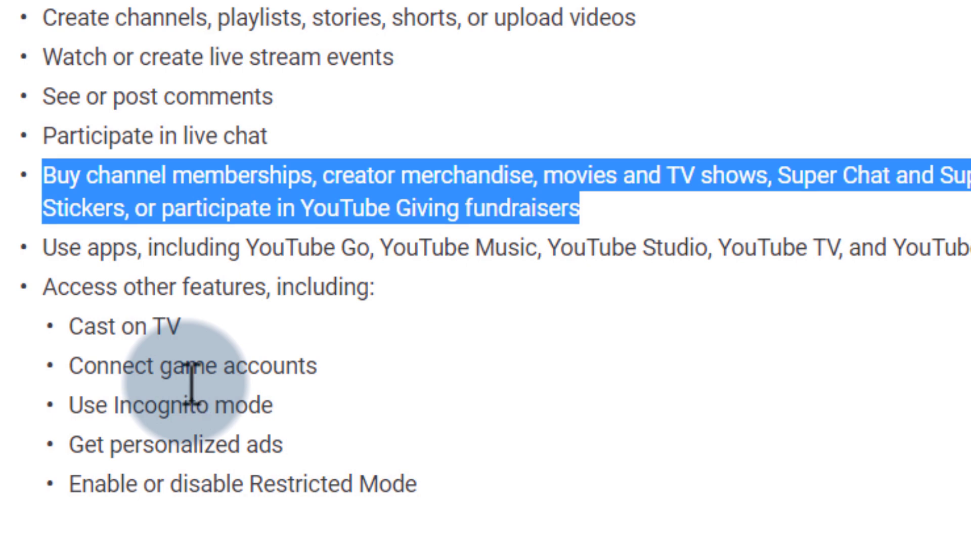
mouse_move(384, 365)
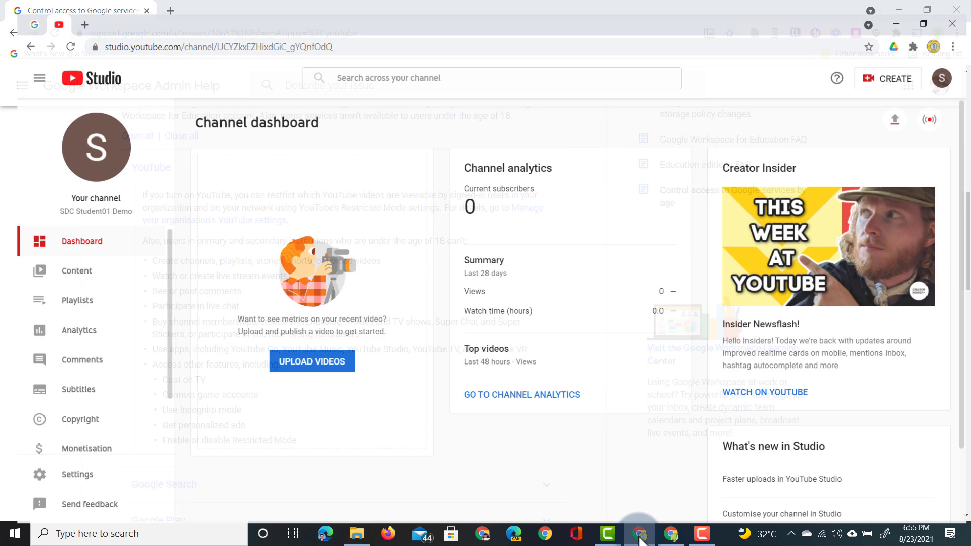
Download Demo Video from YouTube Studio's Content list as Demo Video.mp4.
left_click(146, 10)
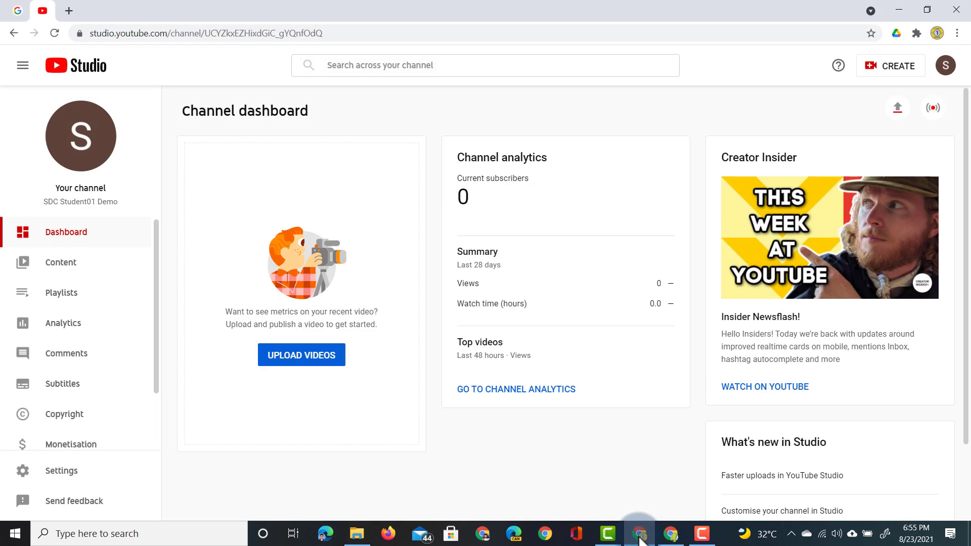
mouse_move(60, 262)
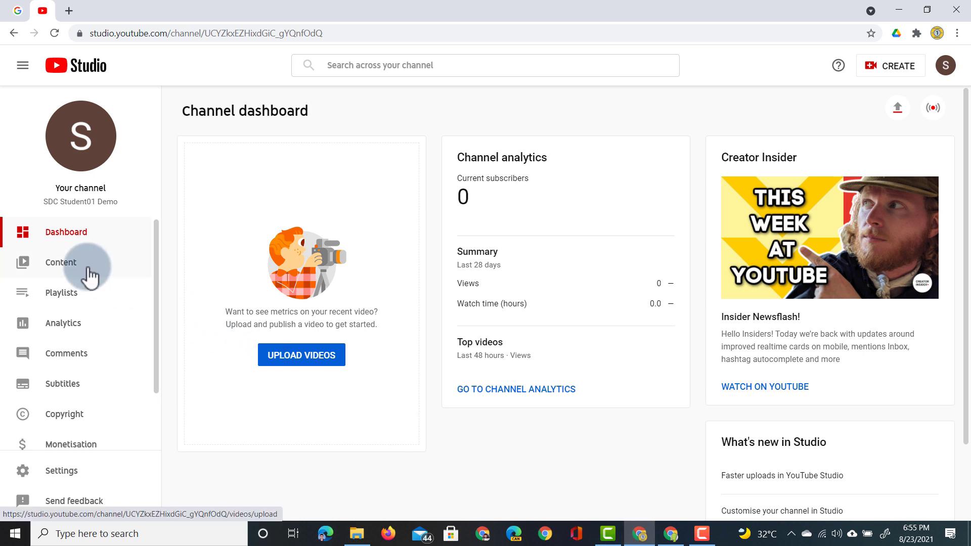
left_click(61, 262)
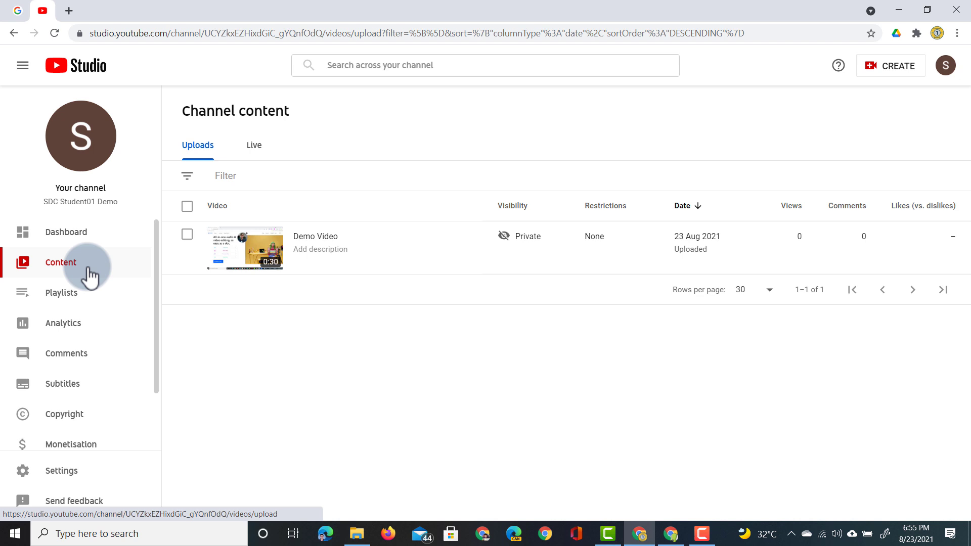
mouse_move(159, 284)
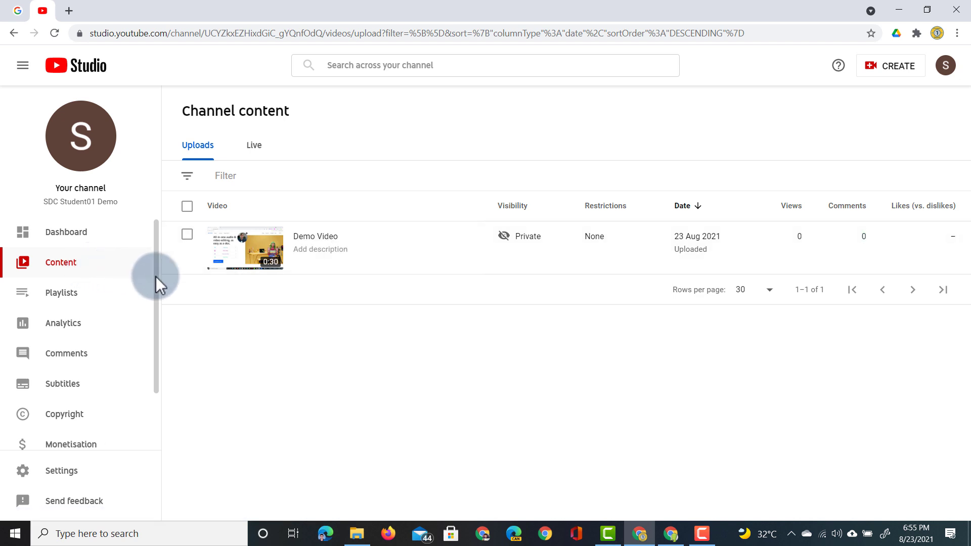
key("ctrl+plus")
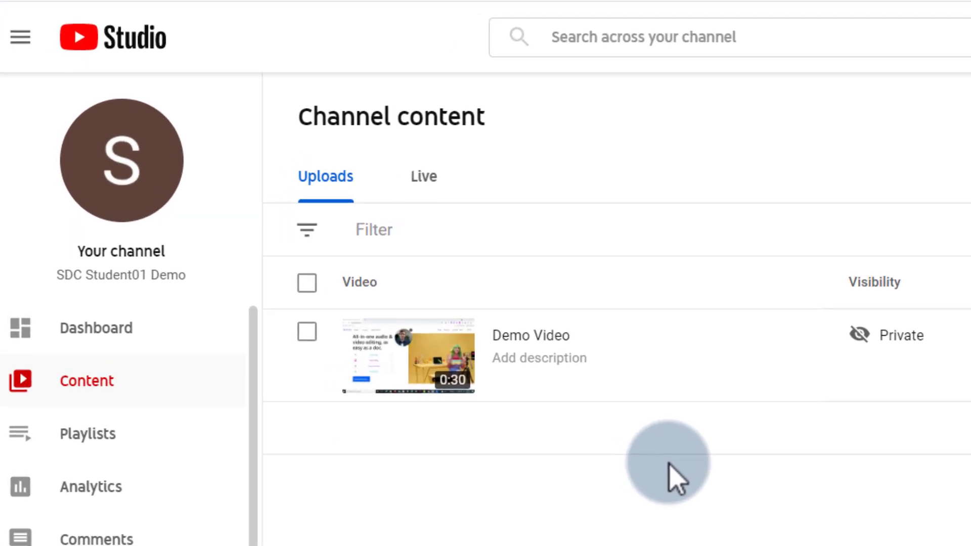
mouse_move(725, 356)
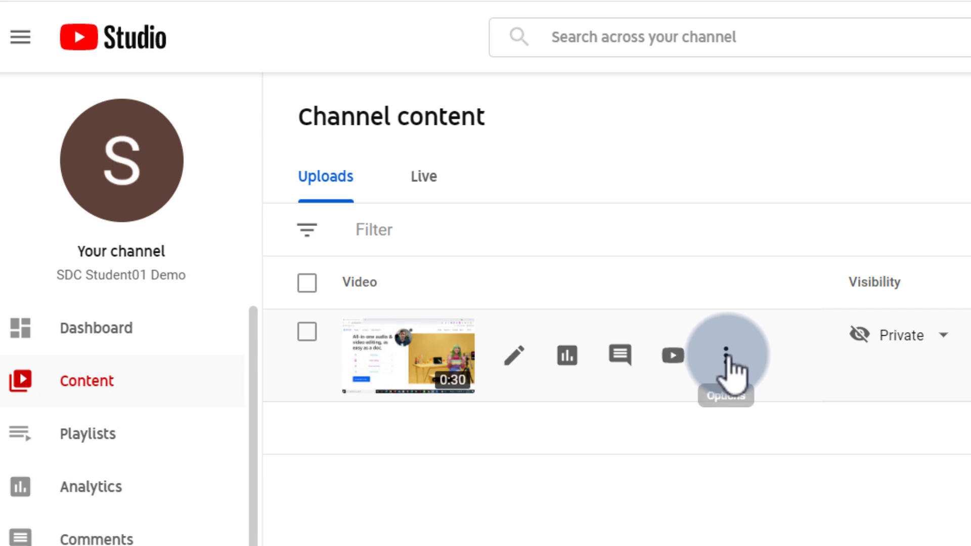
left_click(725, 355)
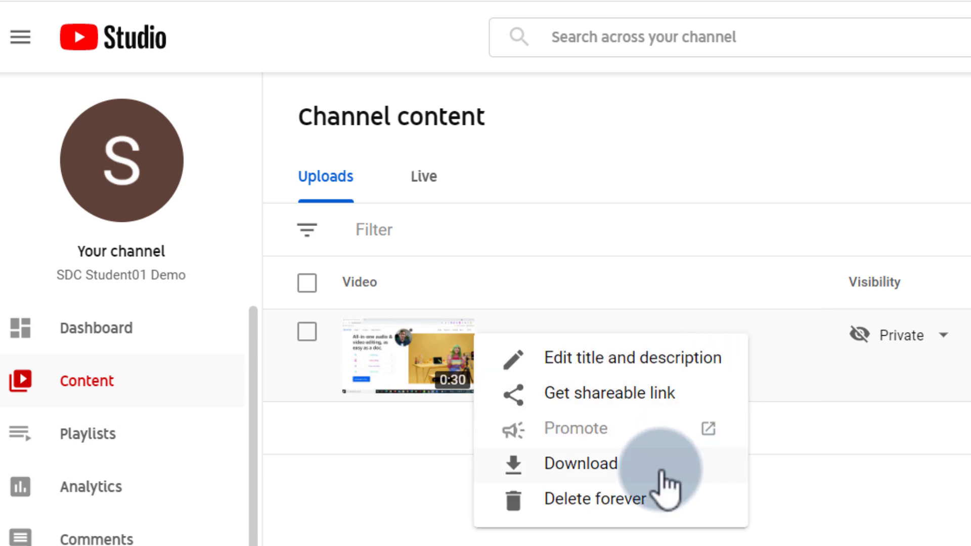
left_click(579, 463)
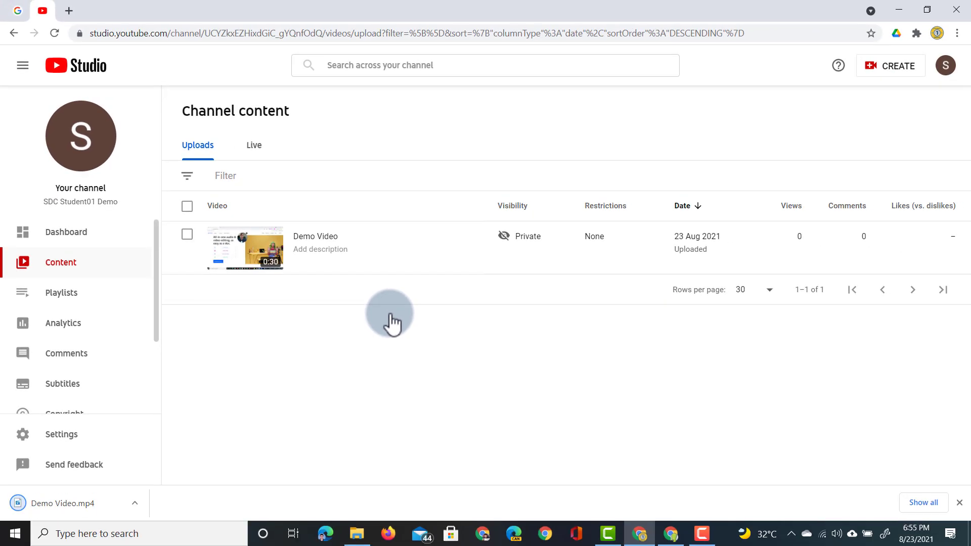
mouse_move(344, 379)
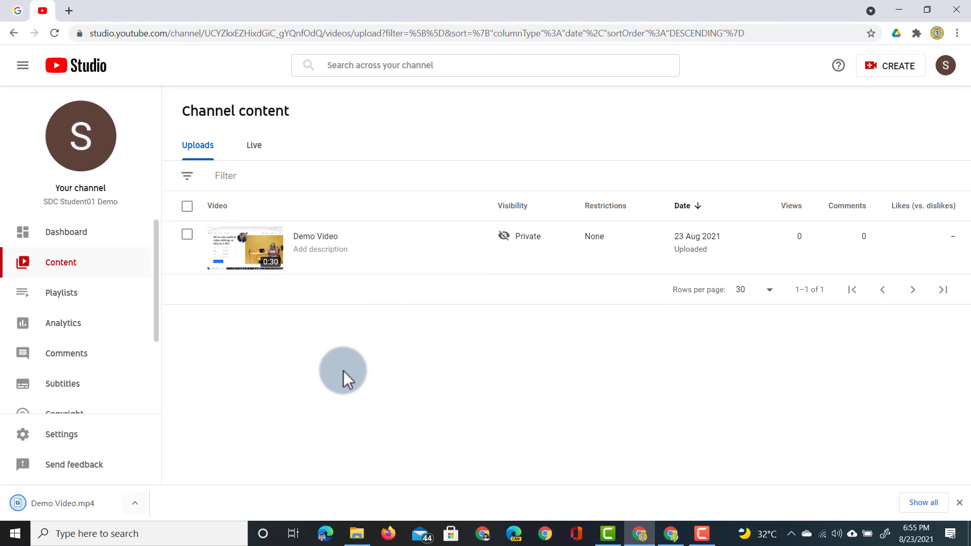
mouse_move(247, 500)
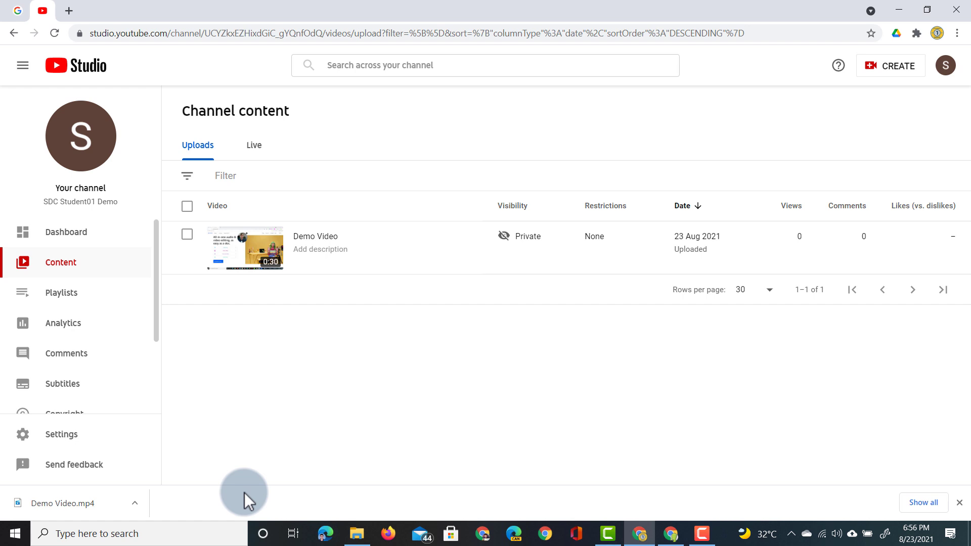
mouse_move(212, 430)
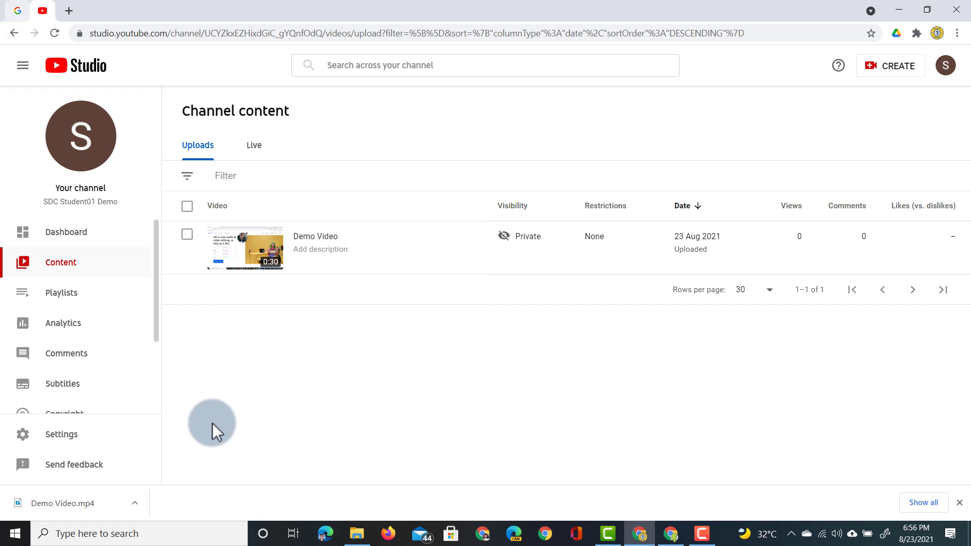
left_click(19, 11)
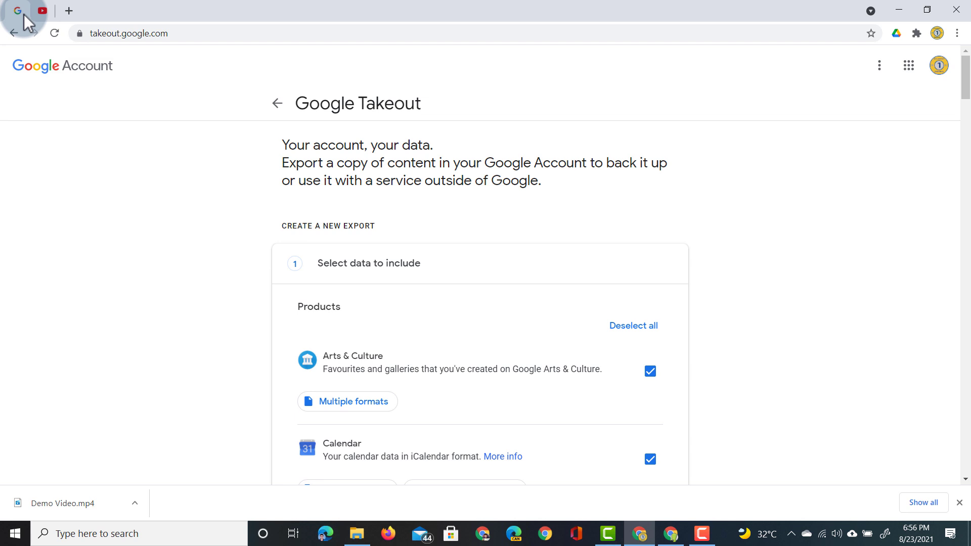
mouse_move(632, 325)
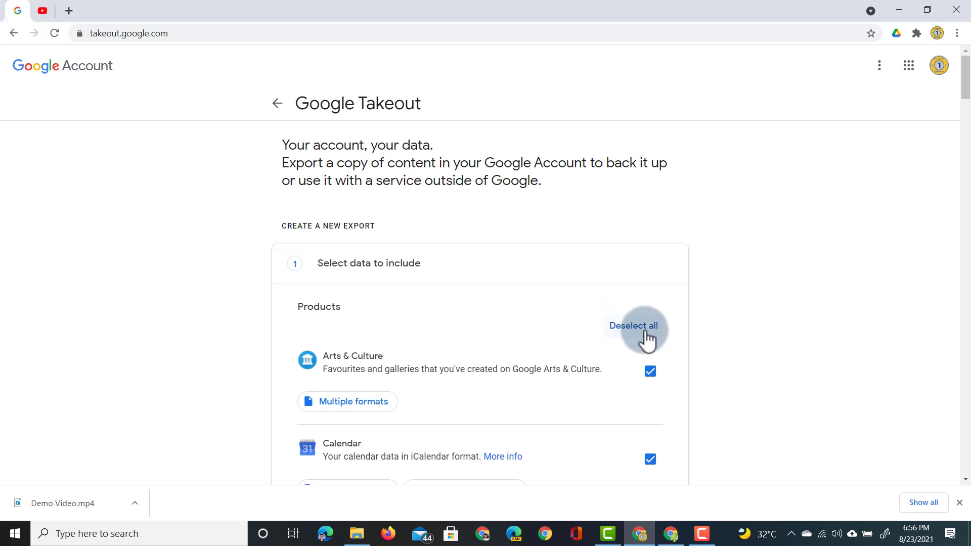
Deselect all Takeout products, then tick only YouTube and YouTube Music.
left_click(633, 325)
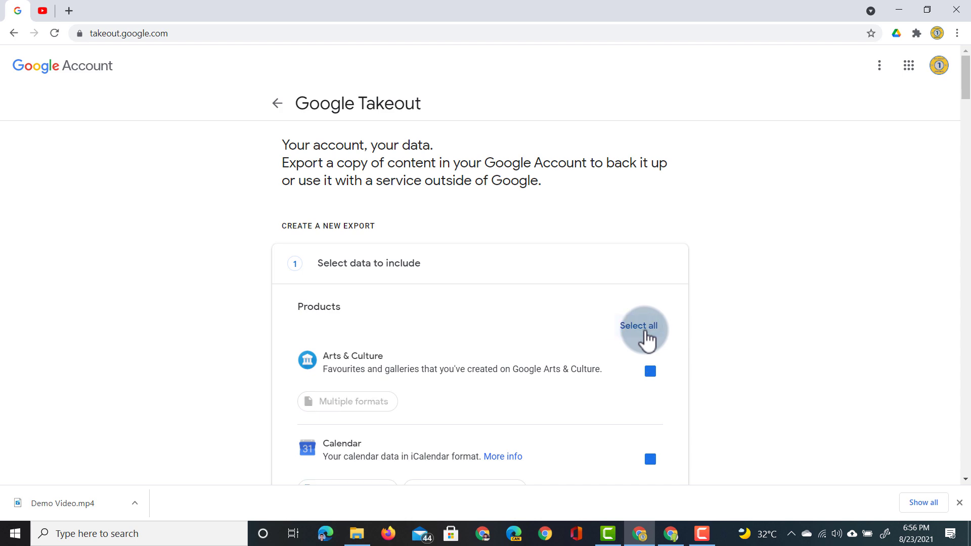
scroll("down", 3)
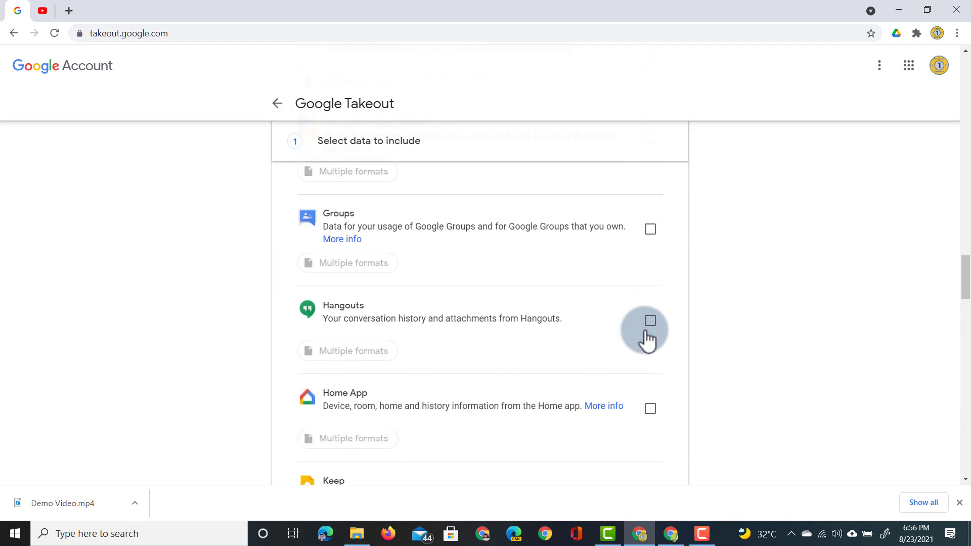
scroll("up", 3)
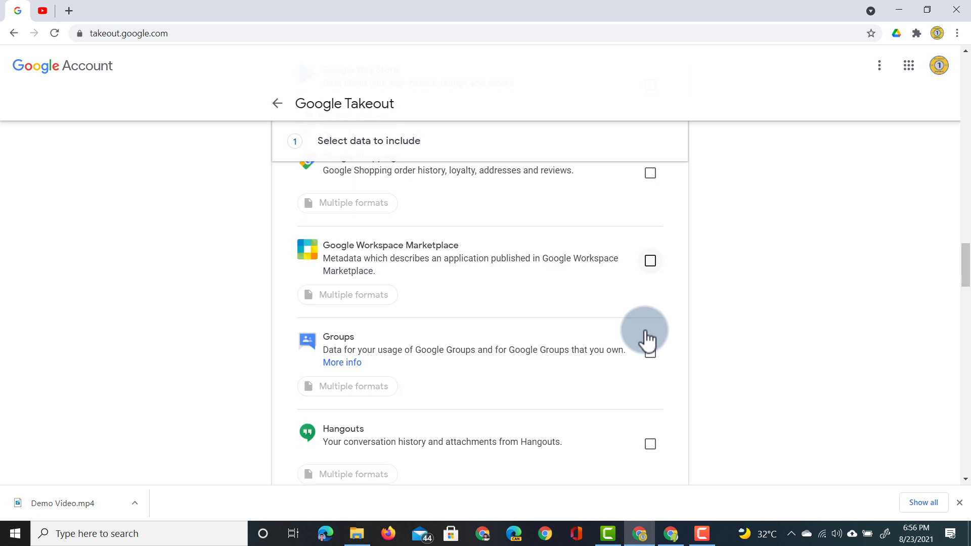
scroll("down", 3)
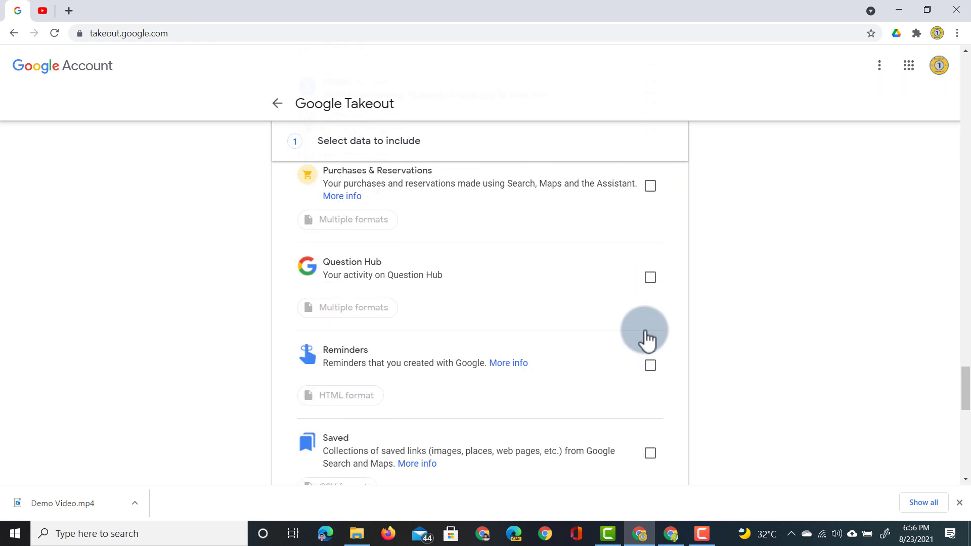
scroll("down", 3)
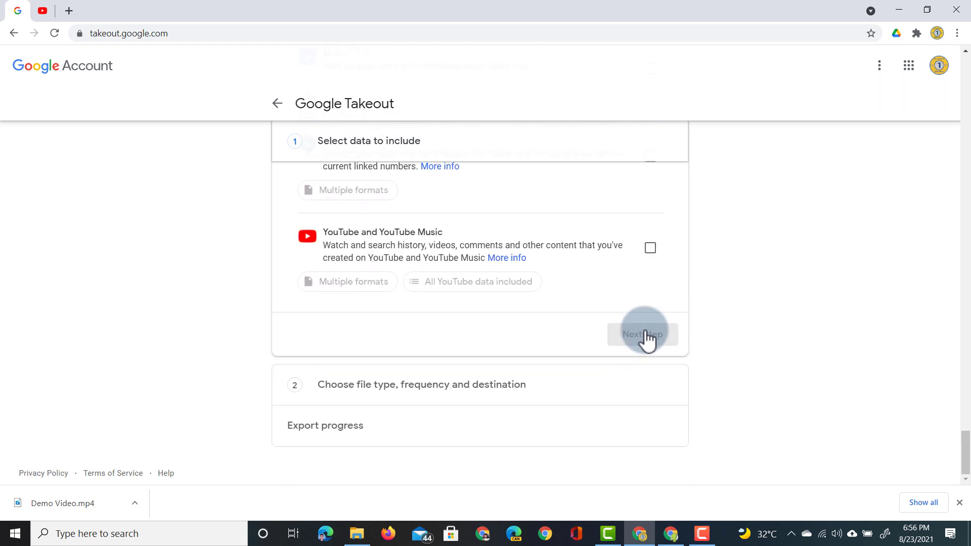
mouse_move(337, 240)
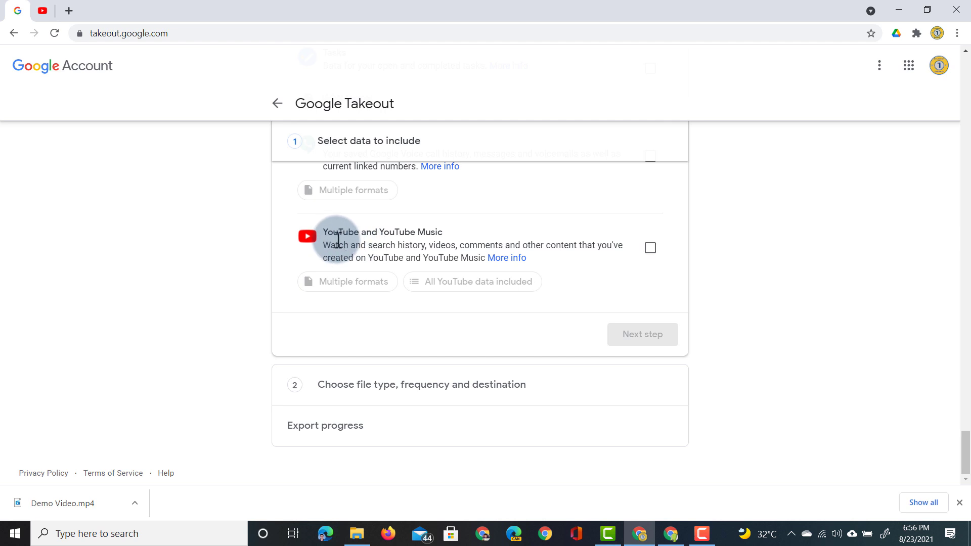
mouse_move(576, 247)
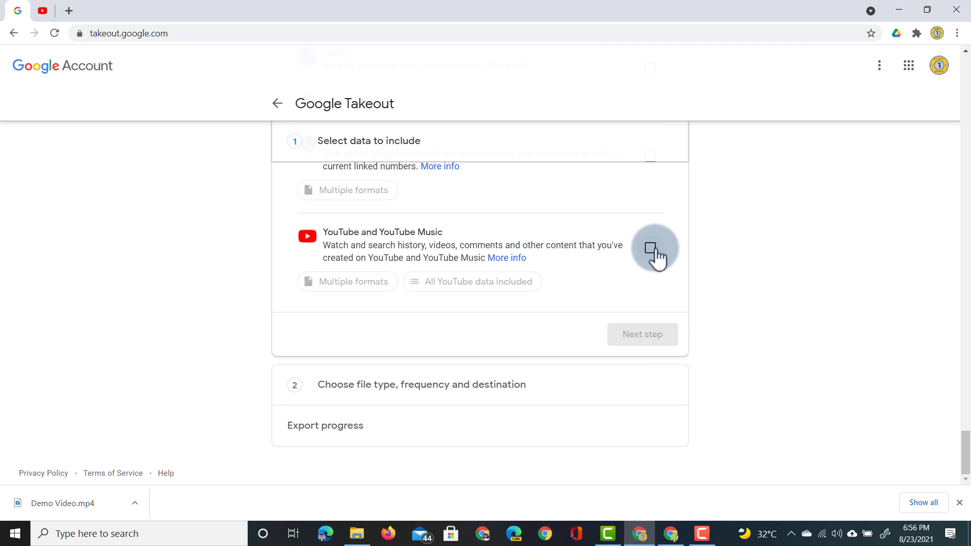
left_click(650, 249)
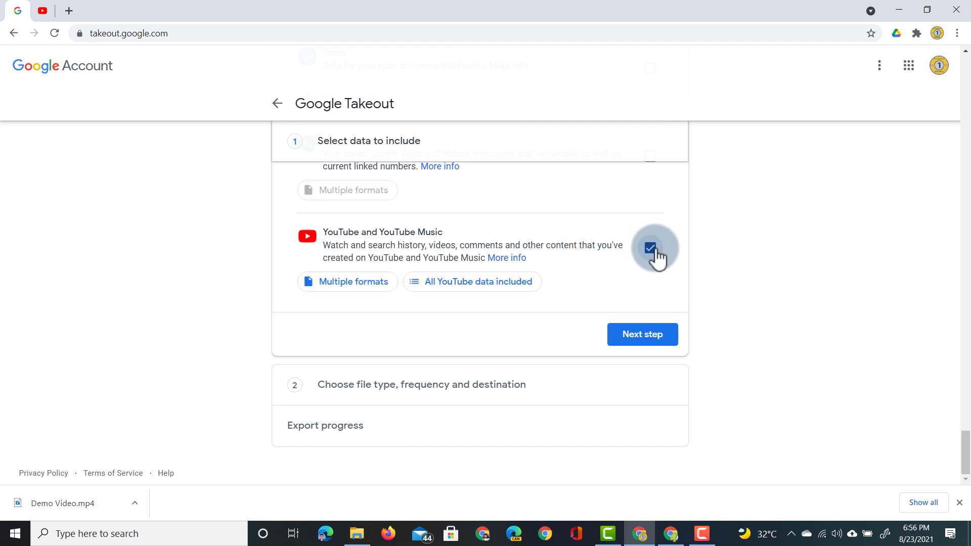
mouse_move(642, 335)
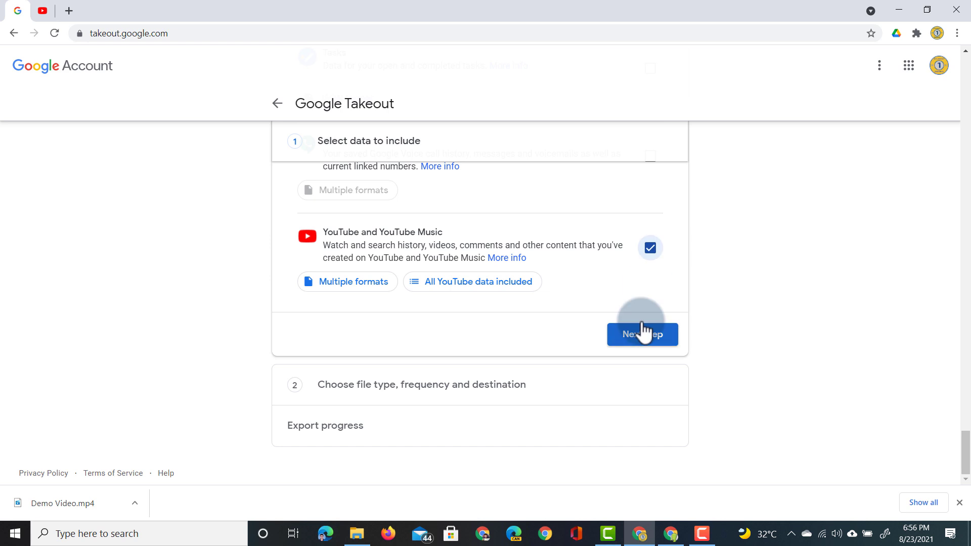
mouse_move(349, 281)
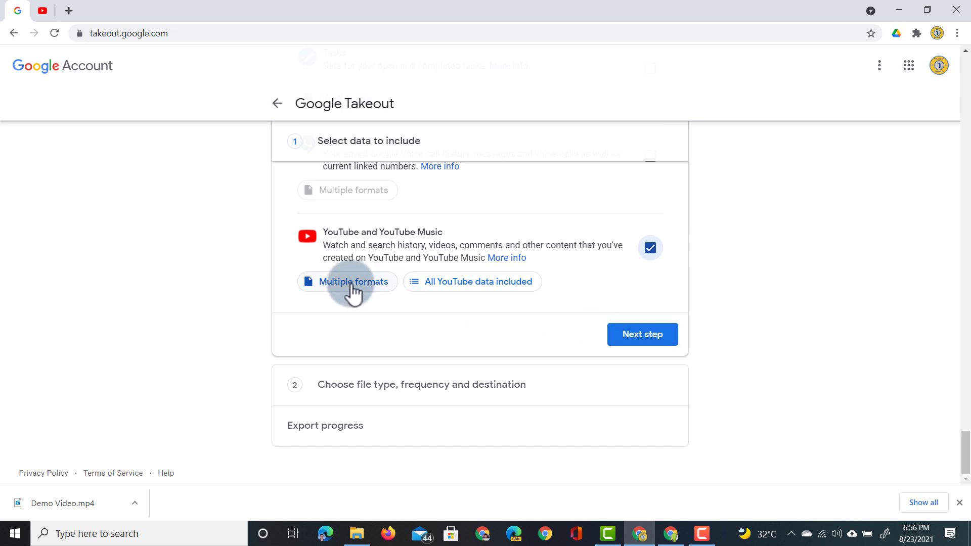
left_click(348, 282)
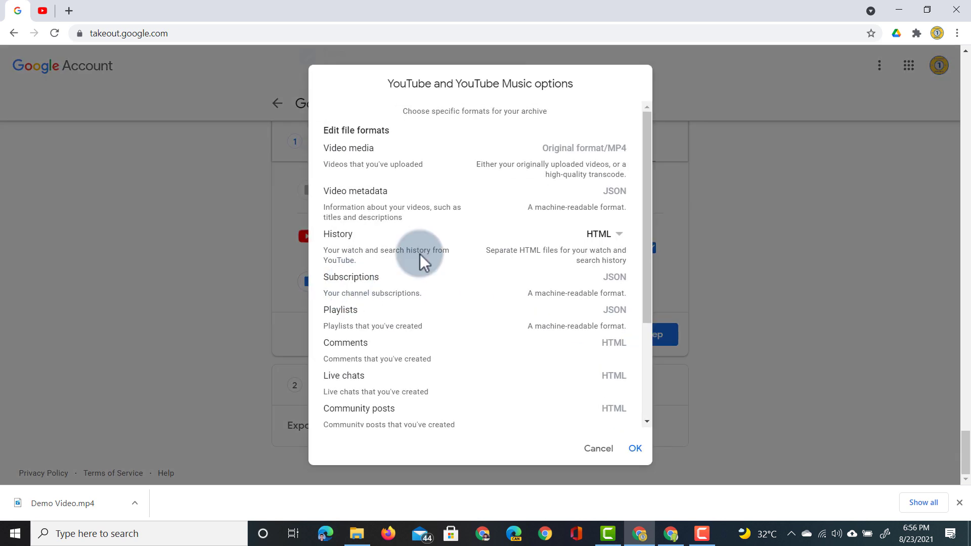
mouse_move(540, 420)
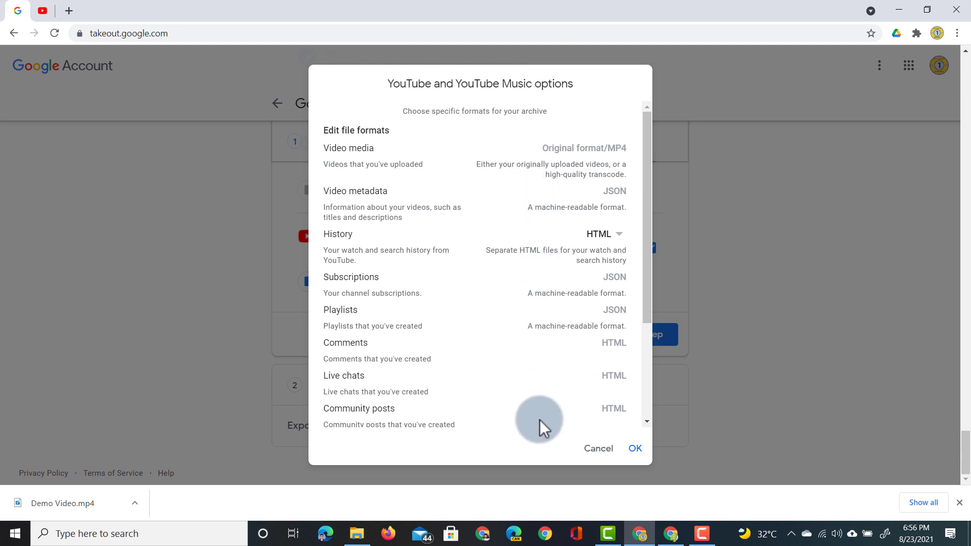
left_click(634, 448)
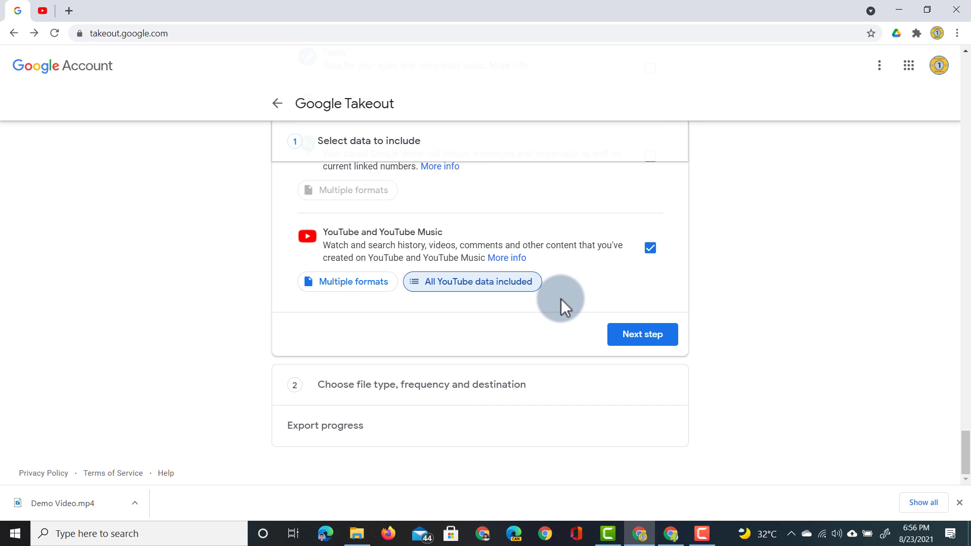
mouse_move(480, 291)
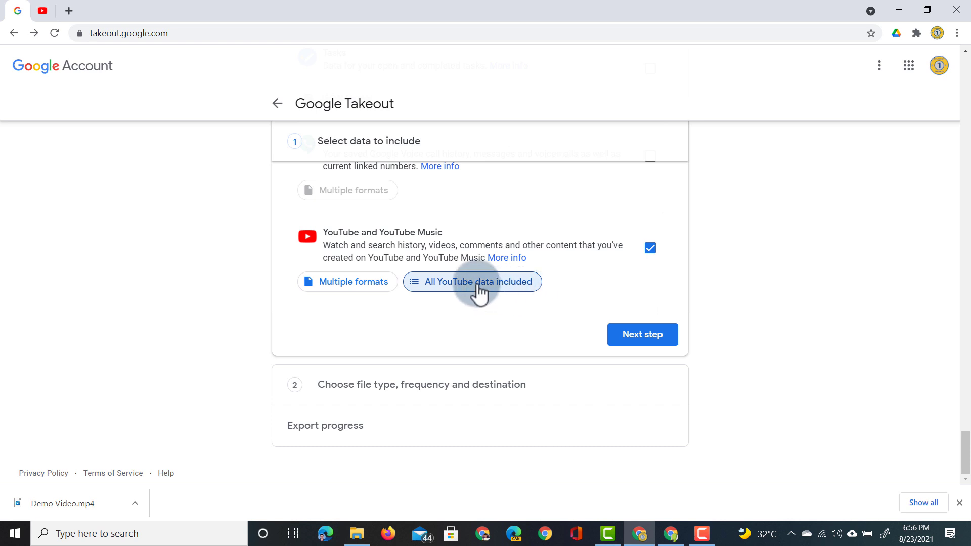
left_click(472, 281)
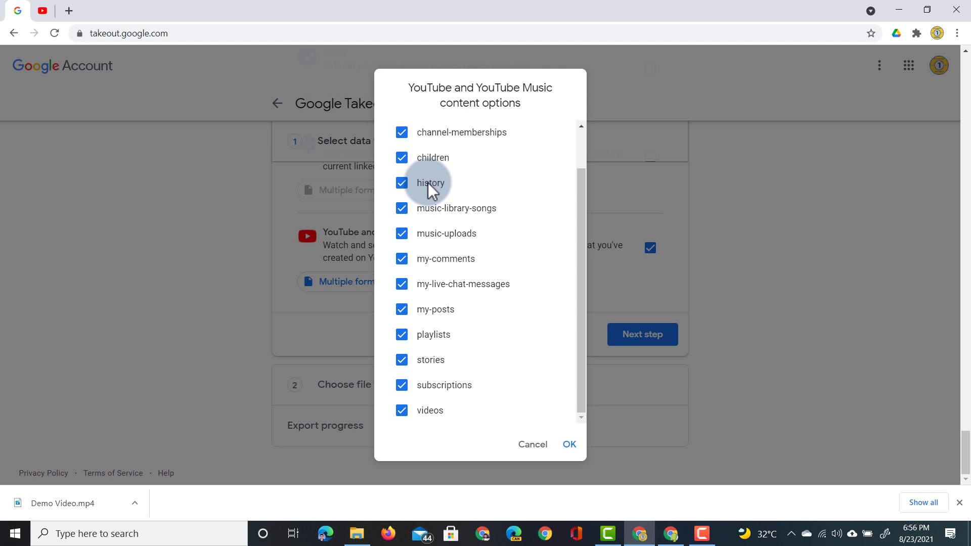
mouse_move(500, 334)
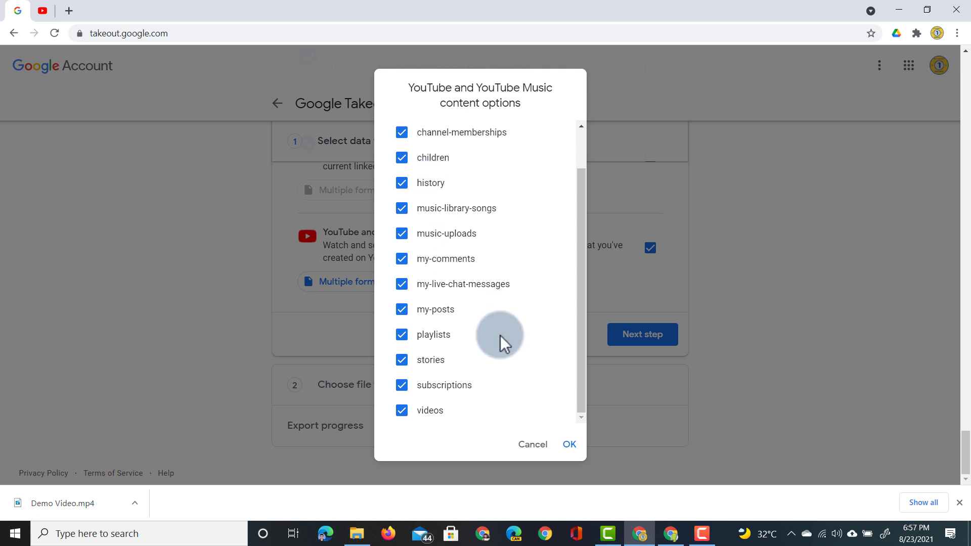
mouse_move(464, 394)
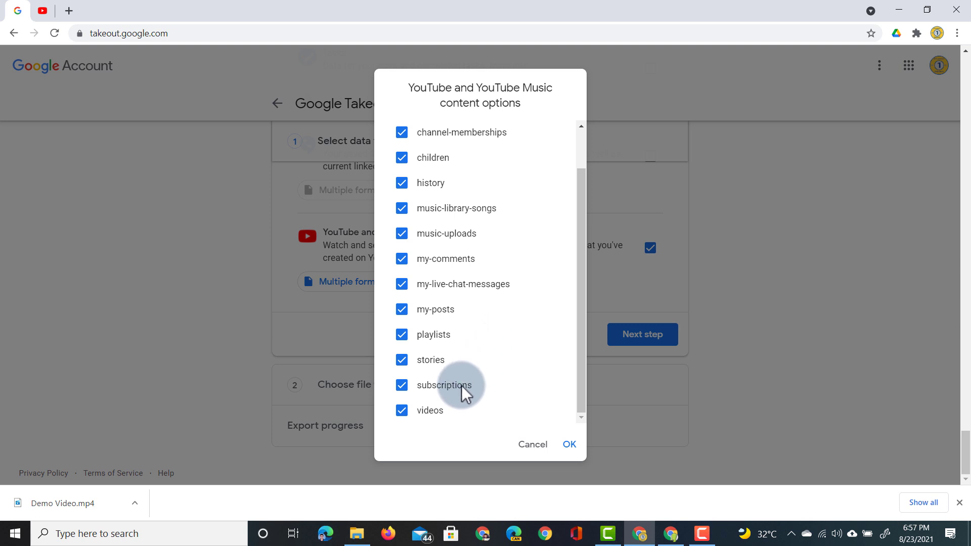
mouse_move(456, 432)
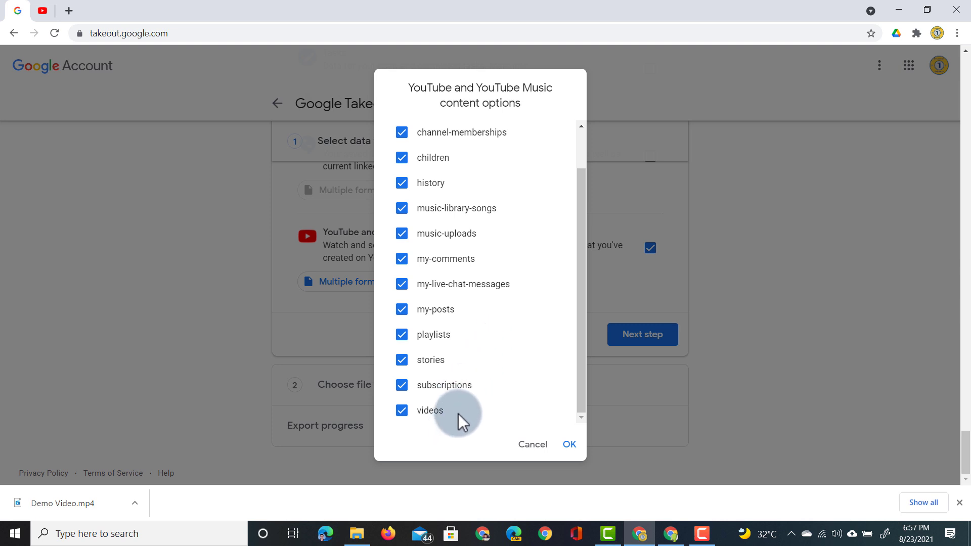
mouse_move(568, 445)
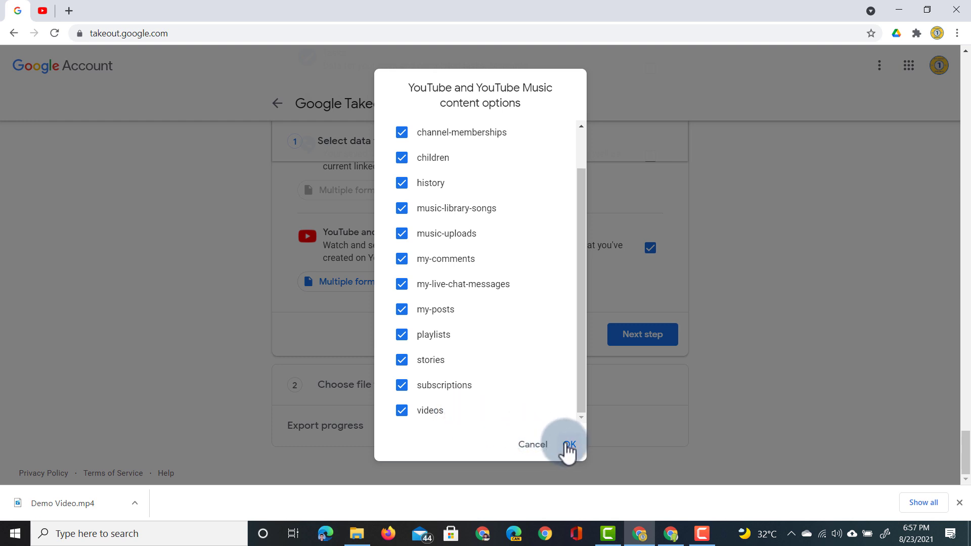
left_click(568, 444)
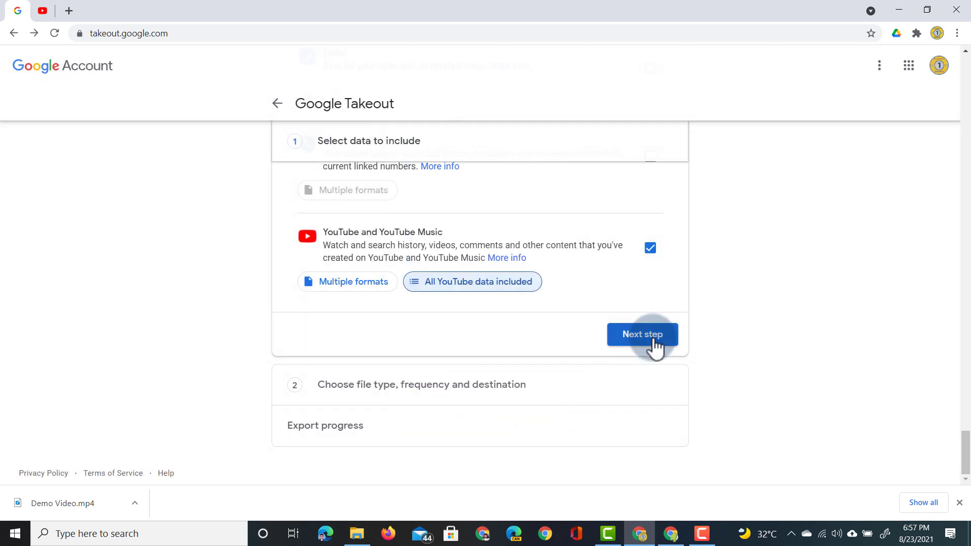
Deliver the export to Drive once as 2 GB .zip files and create it.
left_click(641, 334)
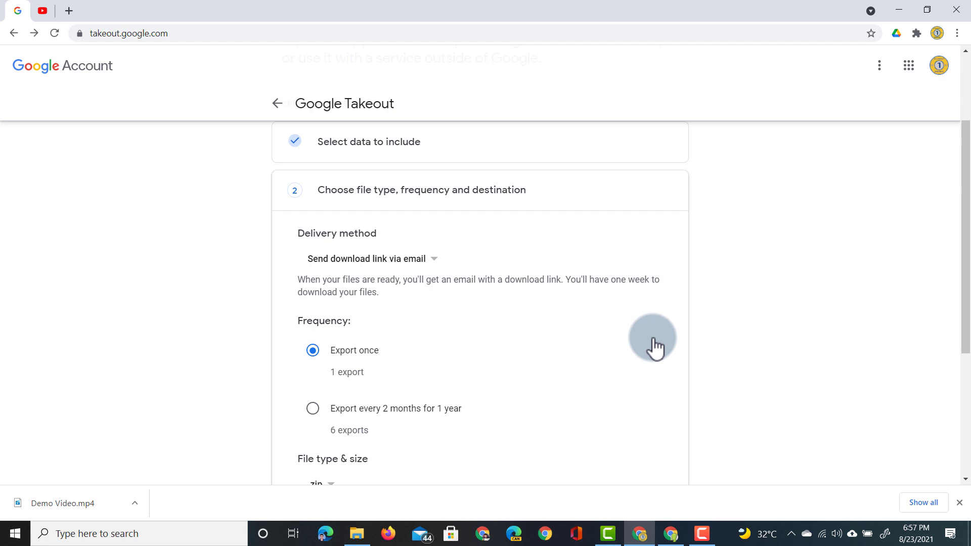
mouse_move(595, 328)
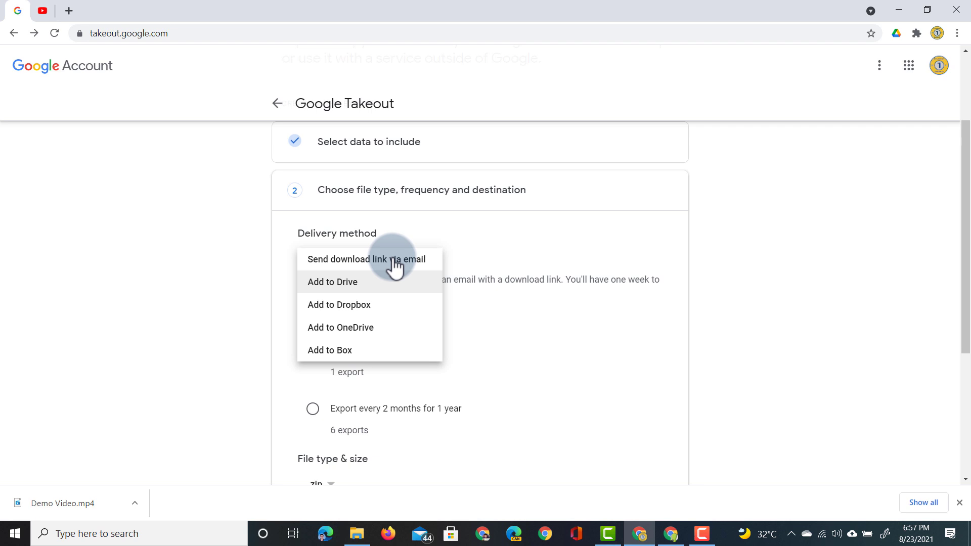
left_click(333, 282)
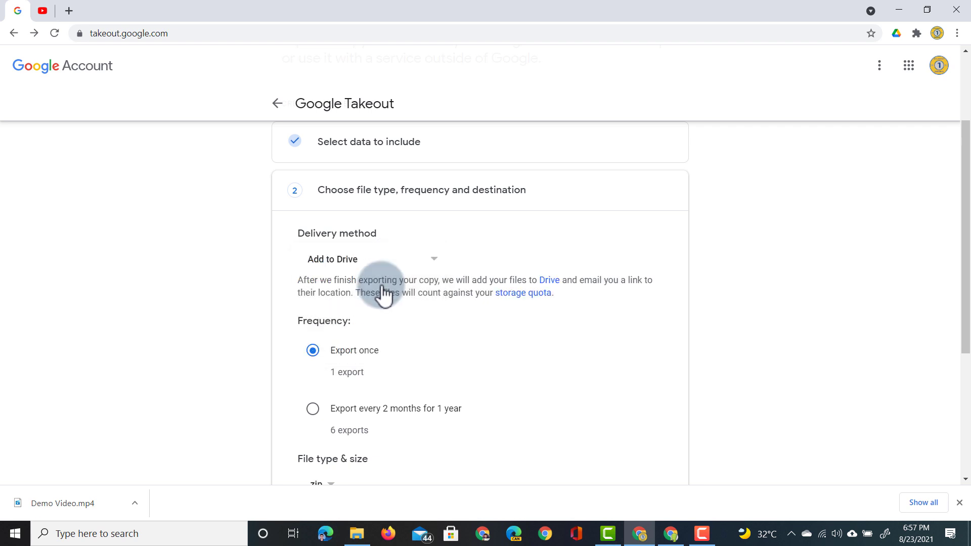
scroll("down", 3)
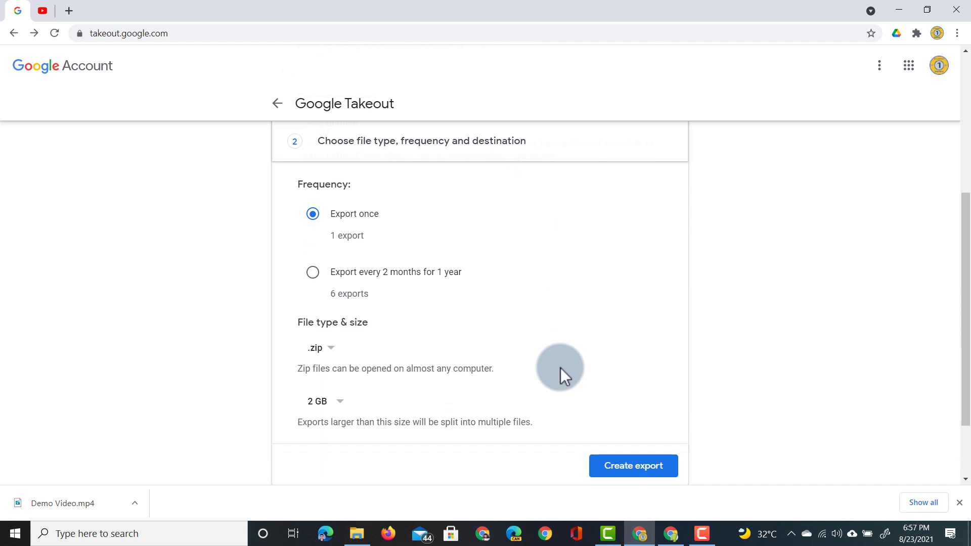
mouse_move(630, 446)
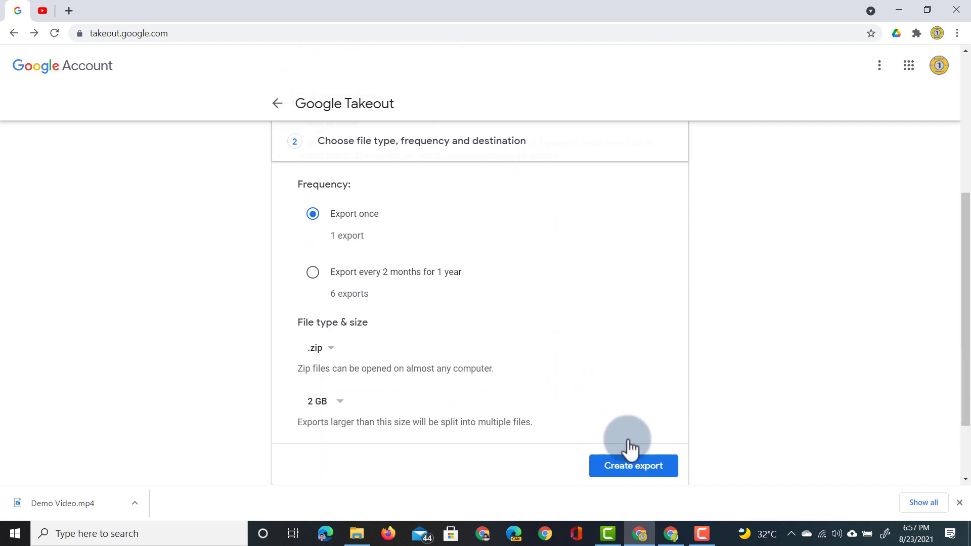
left_click(632, 466)
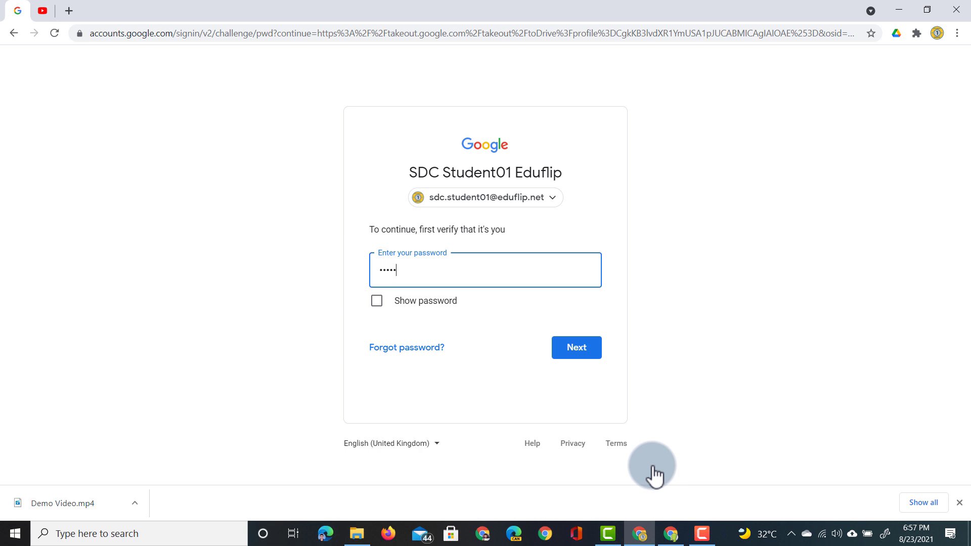
Re-enter the account password and wait for the 3.8 MB YouTube export to complete.
type("password")
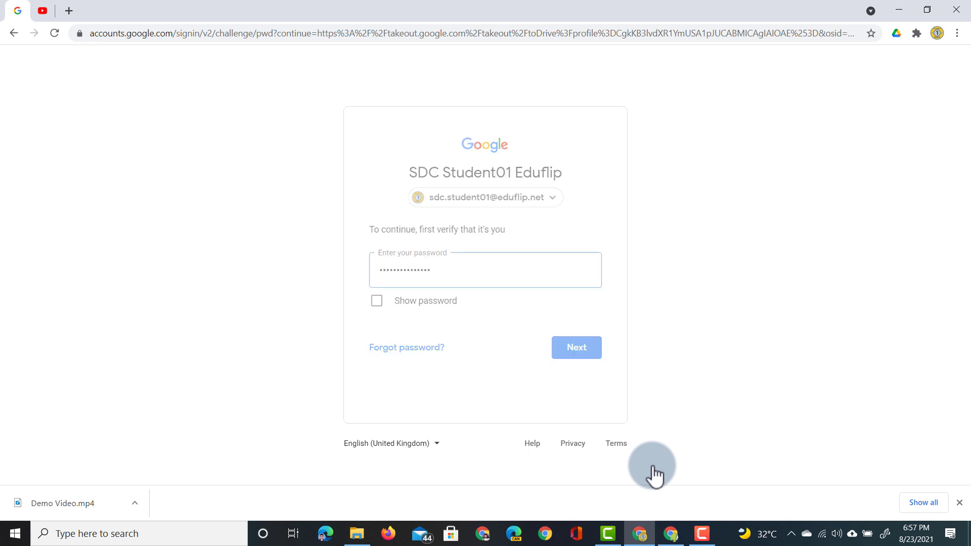
left_click(575, 347)
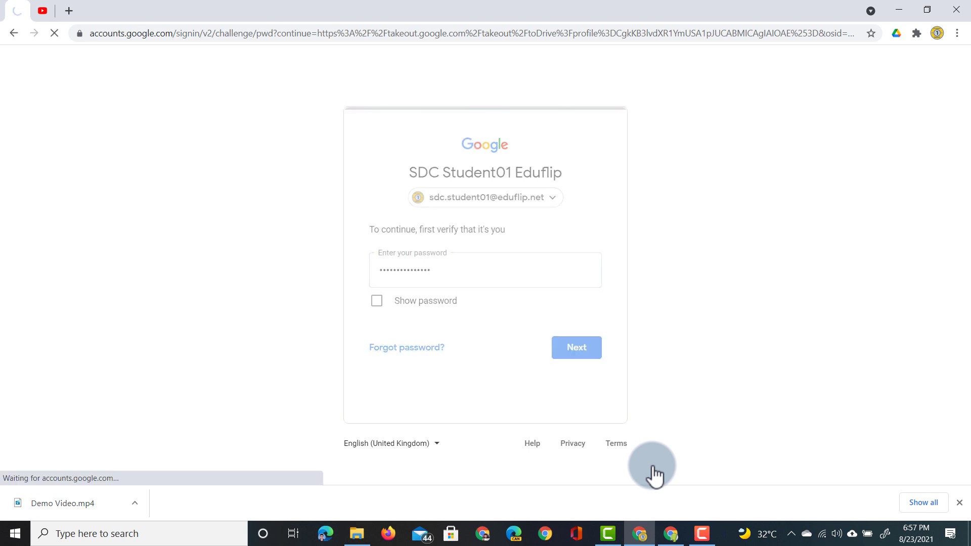
left_click(576, 347)
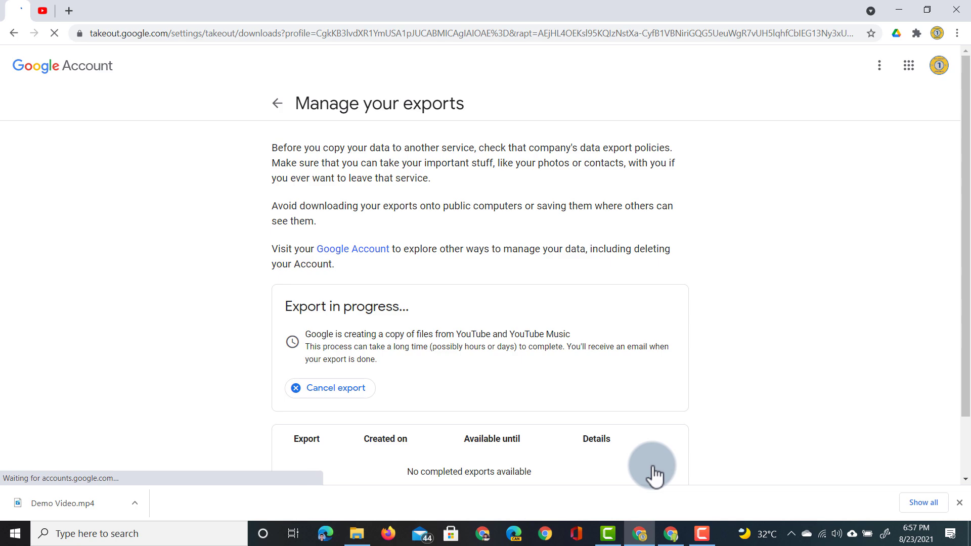
mouse_move(322, 334)
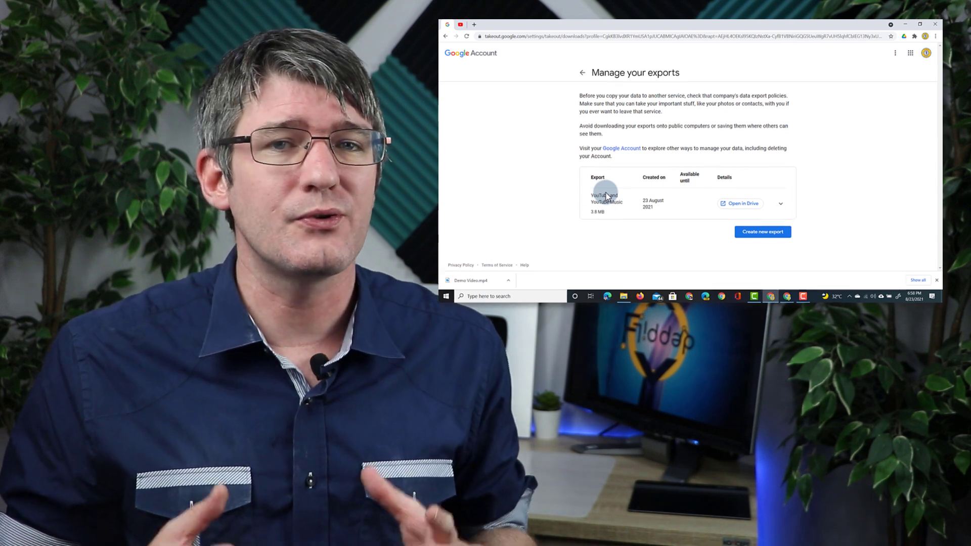
left_click(919, 24)
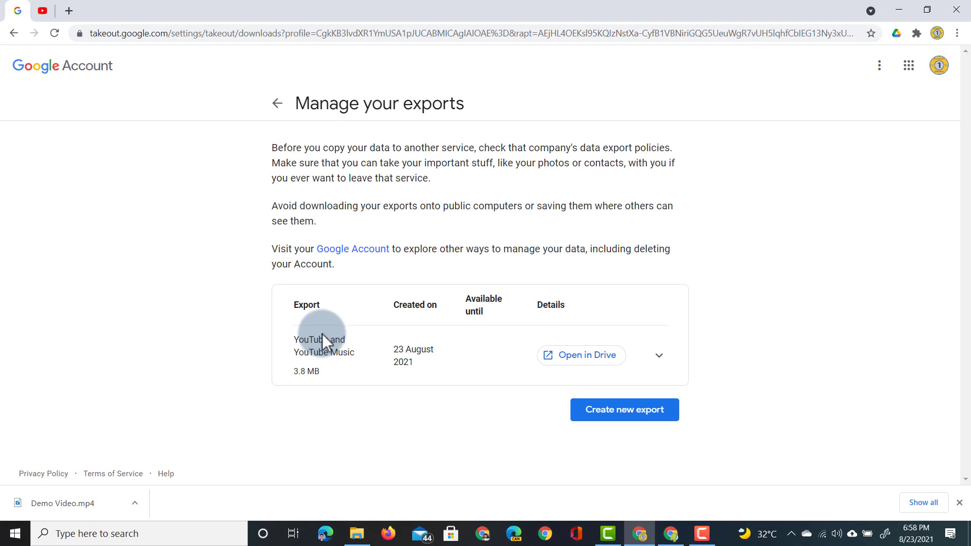
mouse_move(580, 354)
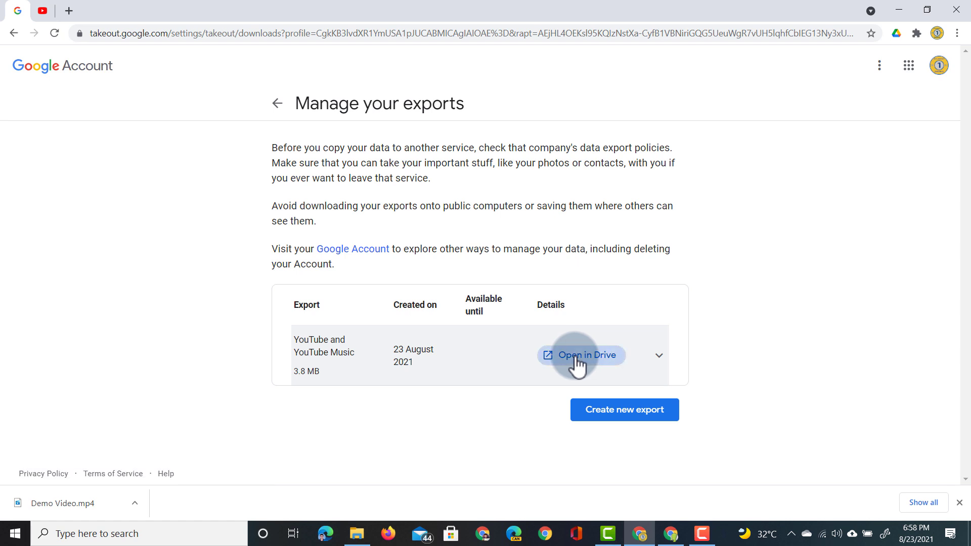
Preview the completed Takeout zip in Google Drive, showing history, playlists, subscriptions and videos.
left_click(579, 355)
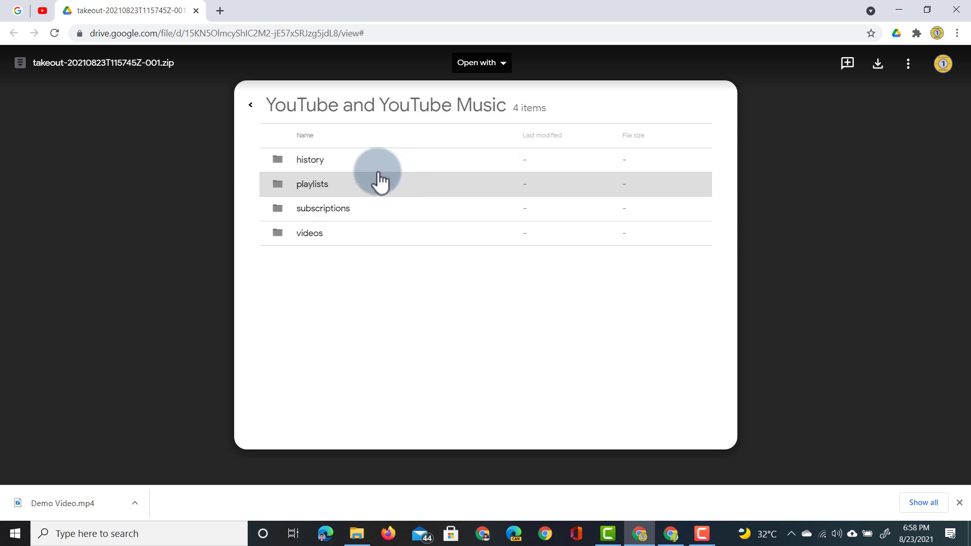
mouse_move(333, 241)
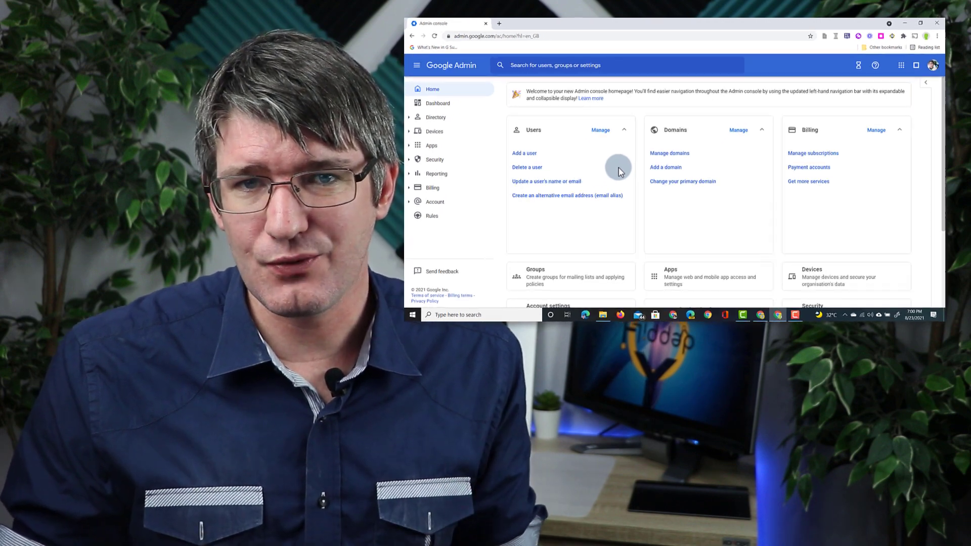
Open the Admin console's Account settings and scroll to Age-based access settings.
left_click(921, 24)
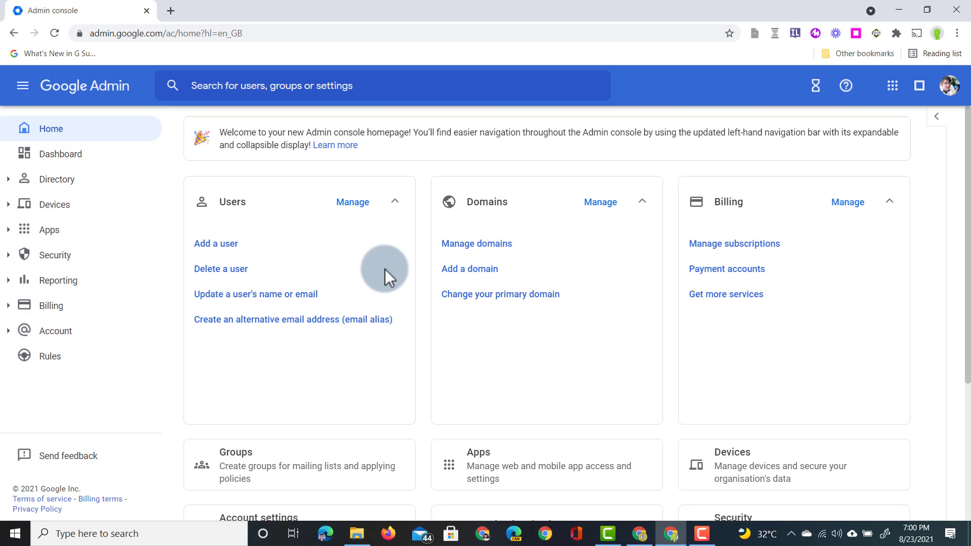
mouse_move(402, 300)
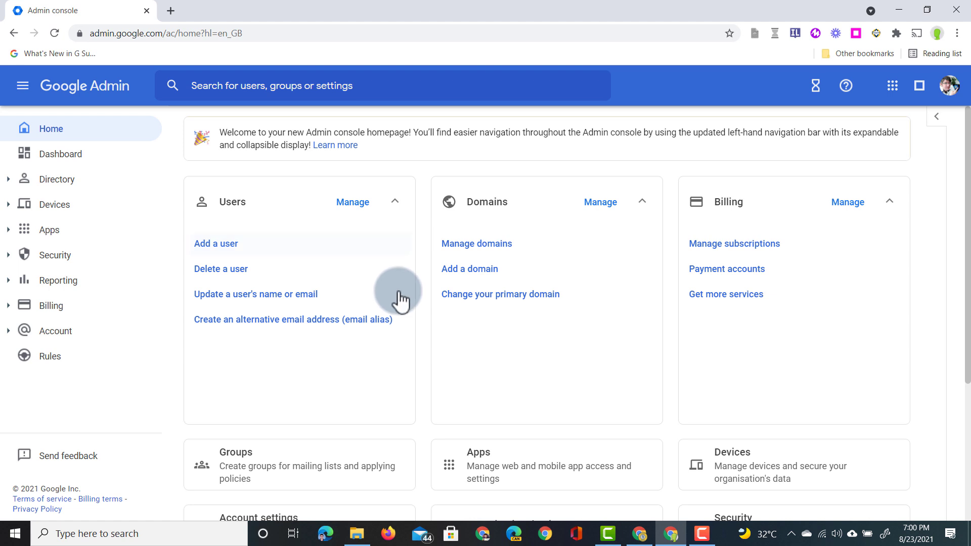
scroll("down", 3)
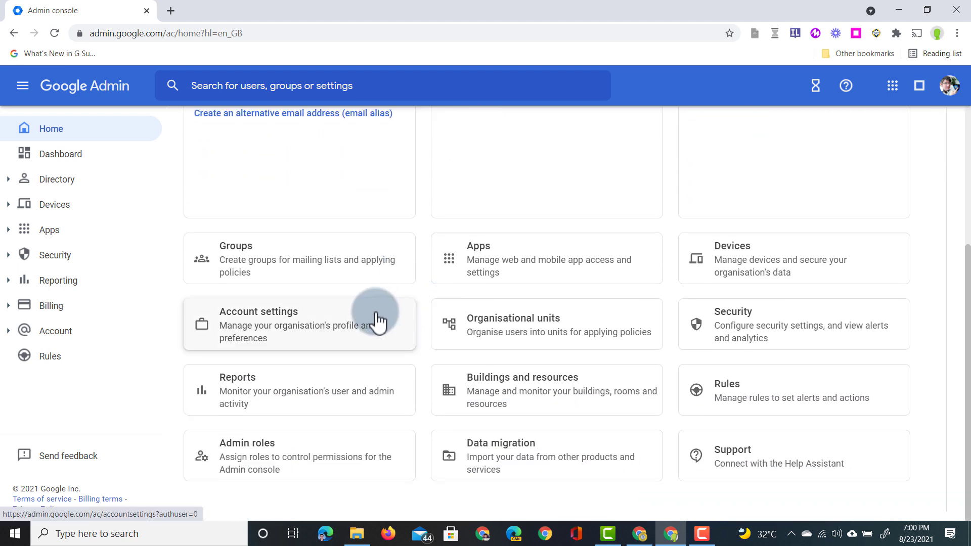
left_click(299, 323)
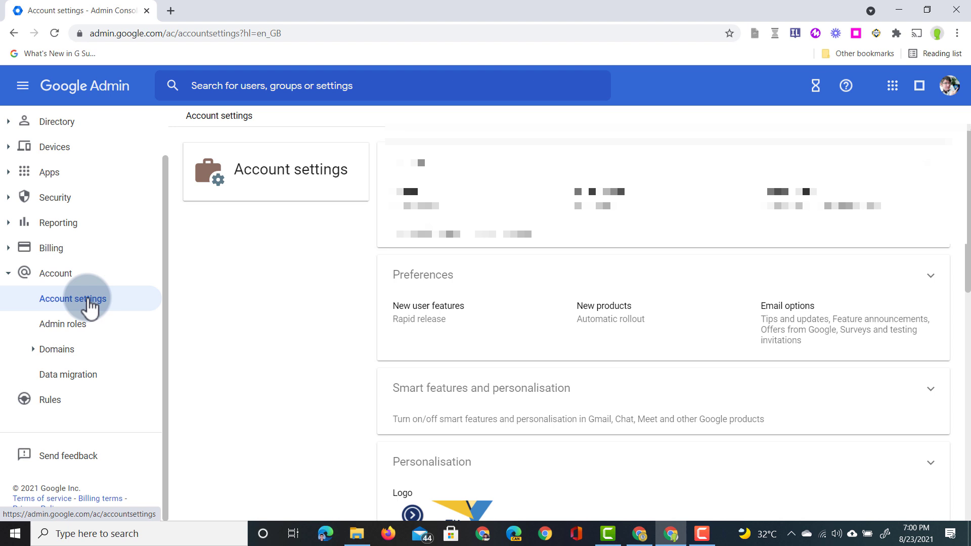
mouse_move(325, 319)
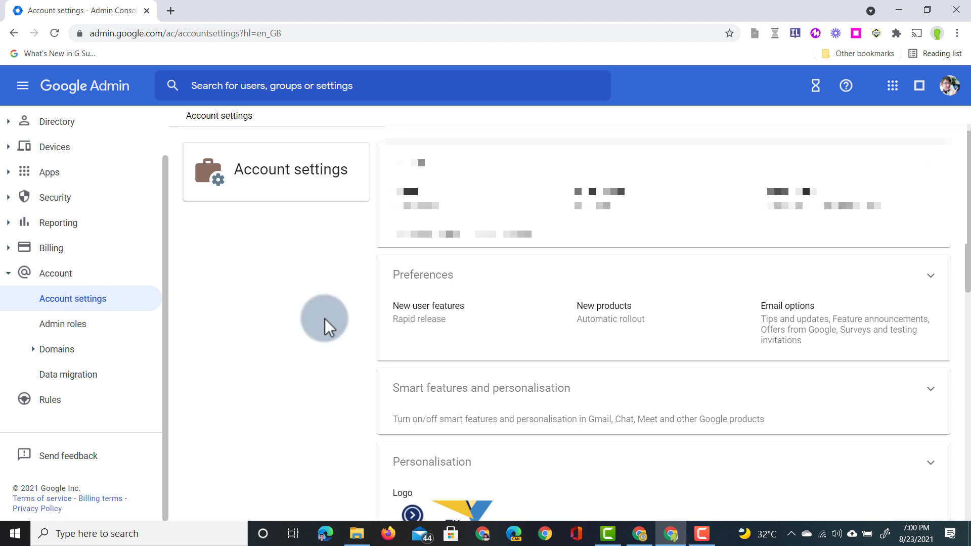
scroll("down", 3)
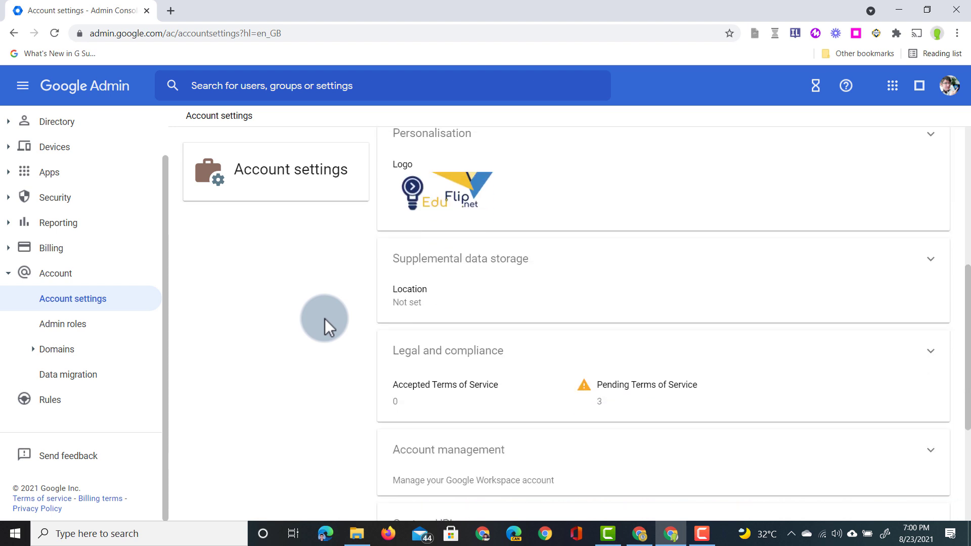
scroll("down", 3)
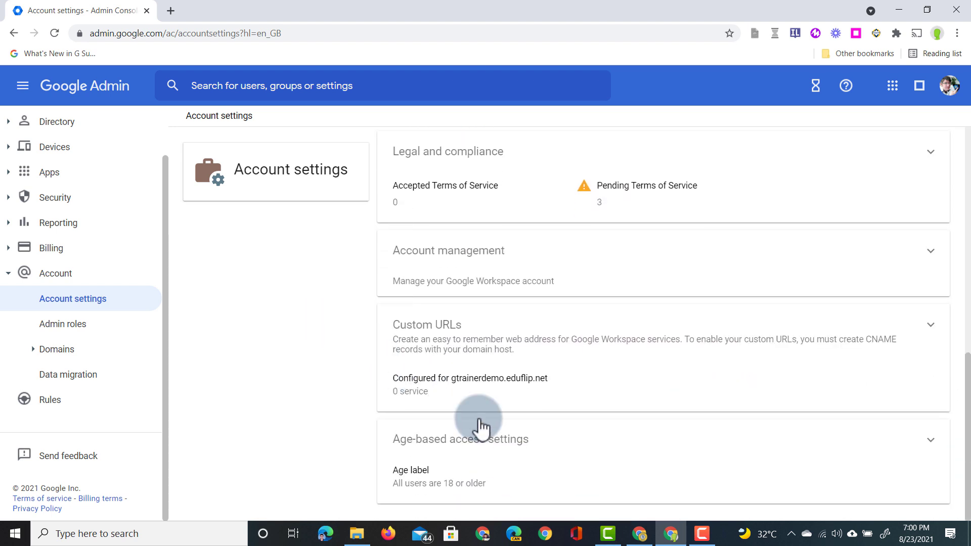
mouse_move(530, 475)
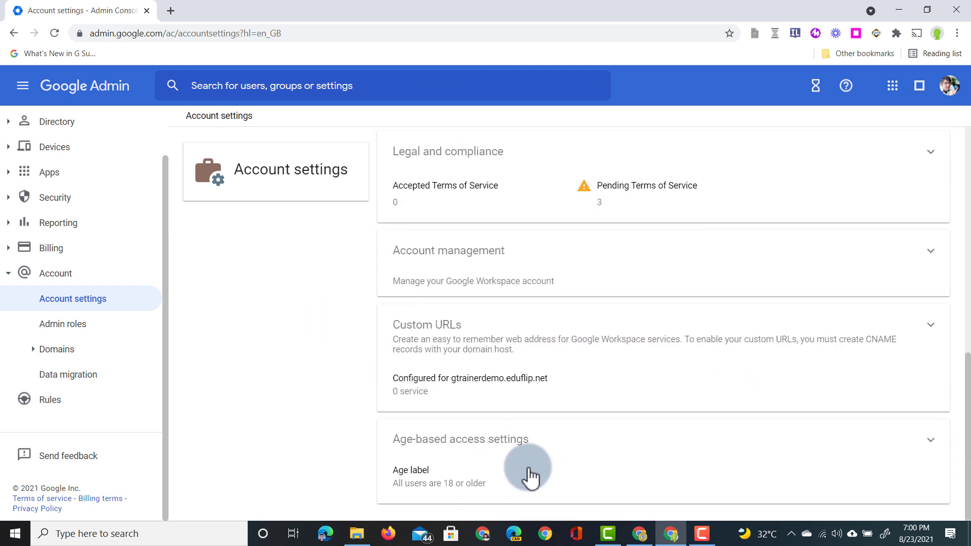
mouse_move(502, 478)
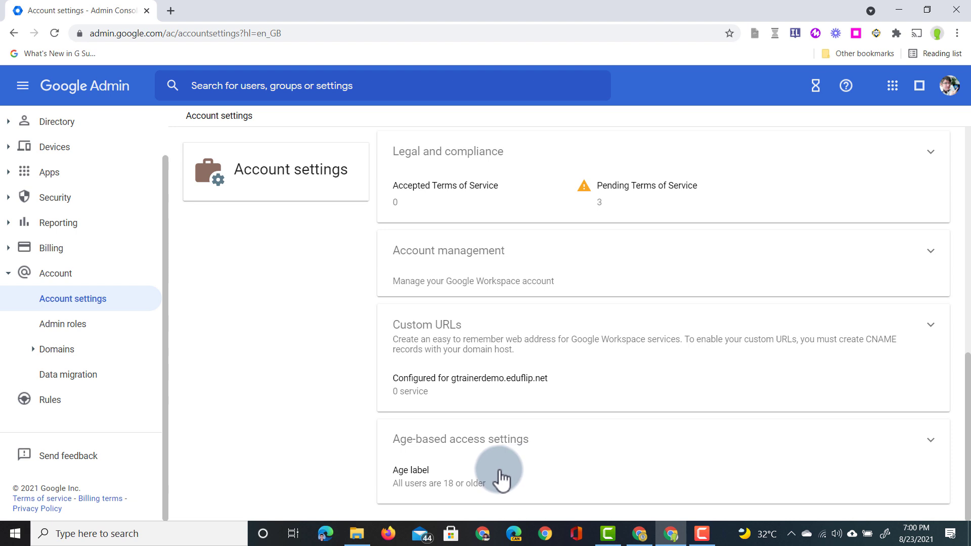
mouse_move(479, 482)
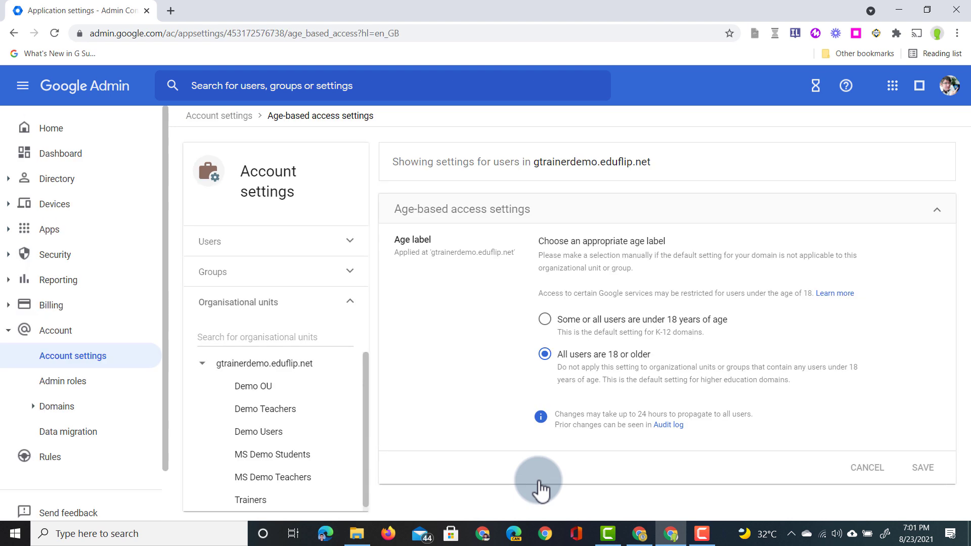
mouse_move(540, 486)
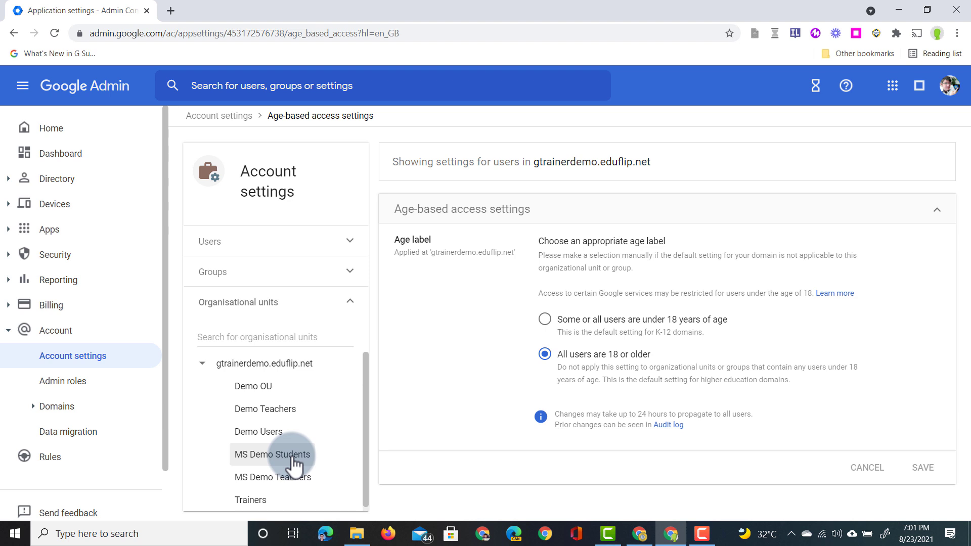
Select the MS Demo Students unit in Age-based access settings.
left_click(271, 454)
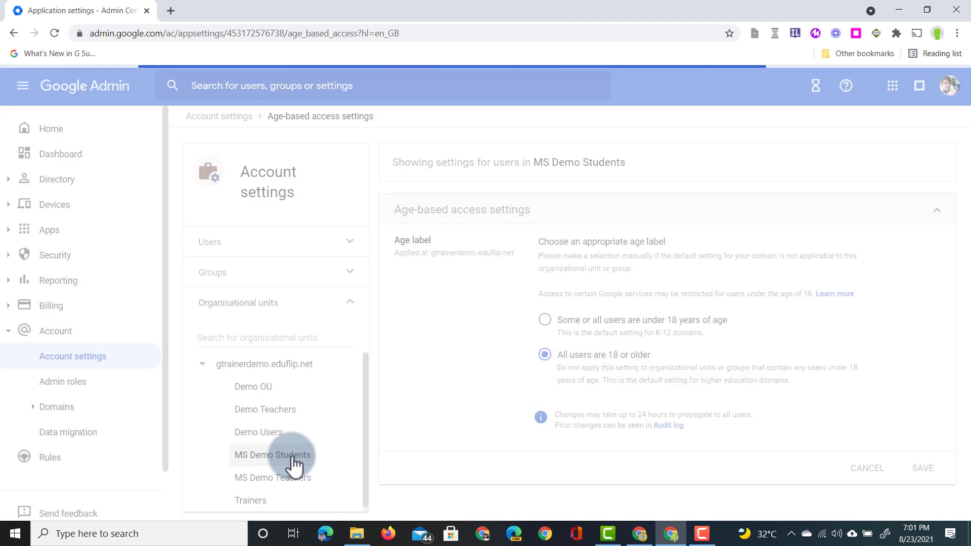
left_click(272, 454)
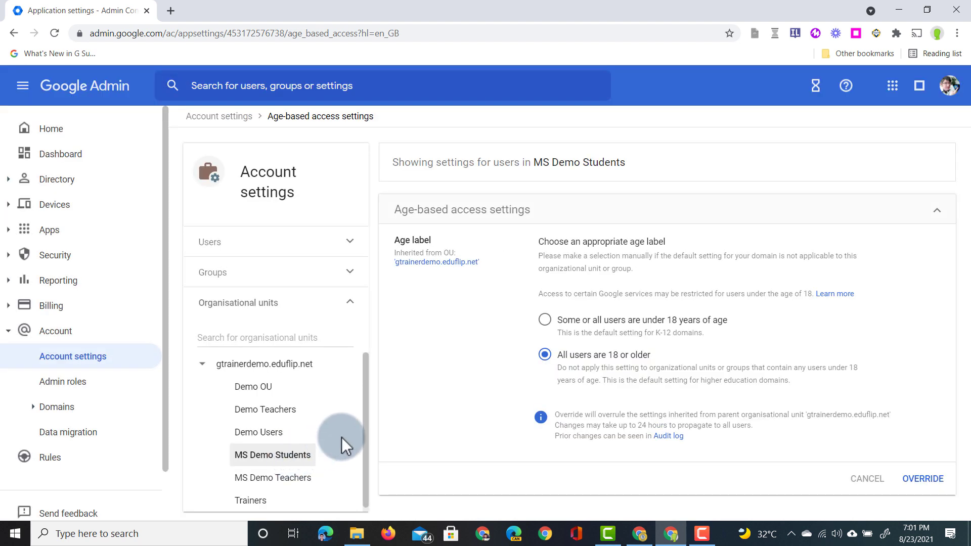